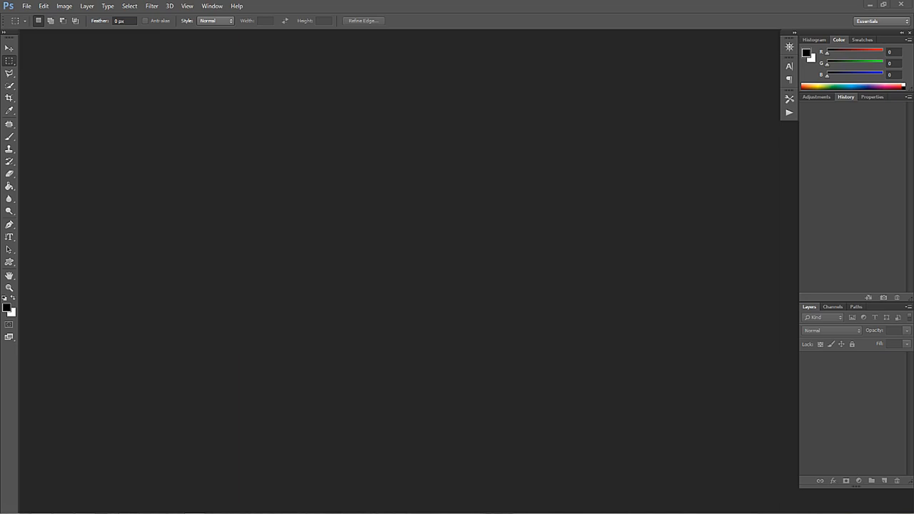
- Bring up Photoshop's File menu to reach Browse in Bridge
{"action": "left_click", "coordinate": [26, 5]}
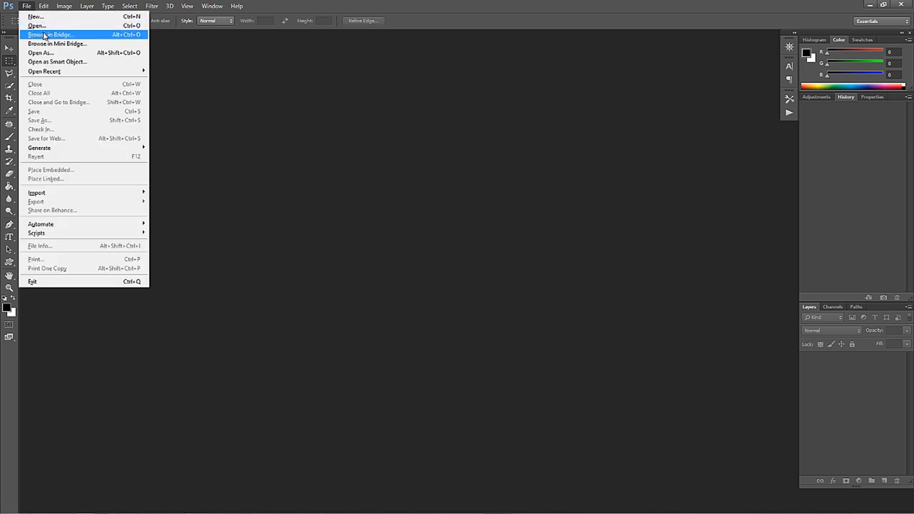
{"action": "mouse_move", "coordinate": [45, 36]}
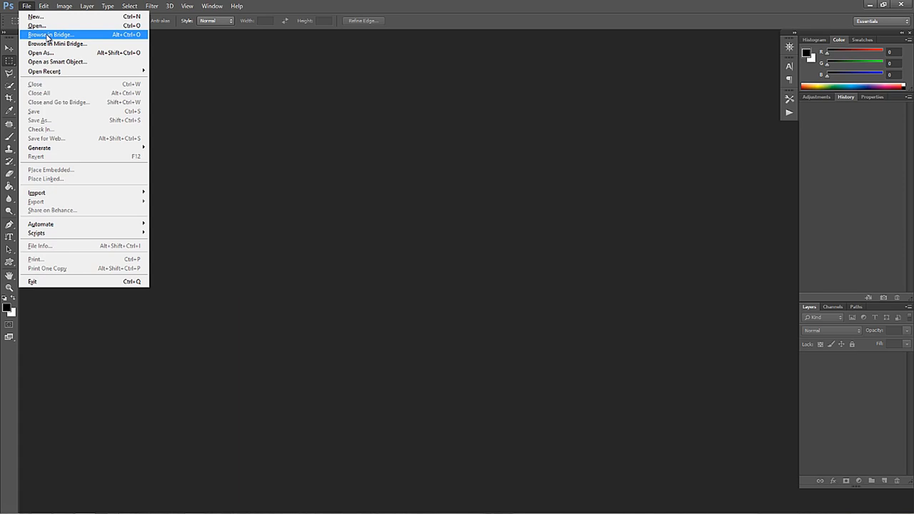
- Launch Bridge and browse Libraries > DATED PHOTOGRAPHY > 20140530 WWI Memorial > The Used
{"action": "left_click", "coordinate": [51, 34]}
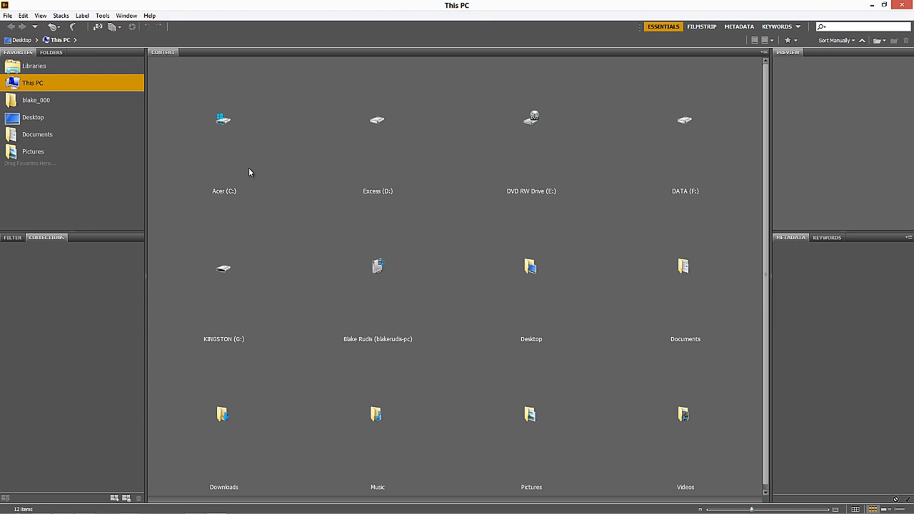
{"action": "mouse_move", "coordinate": [212, 157]}
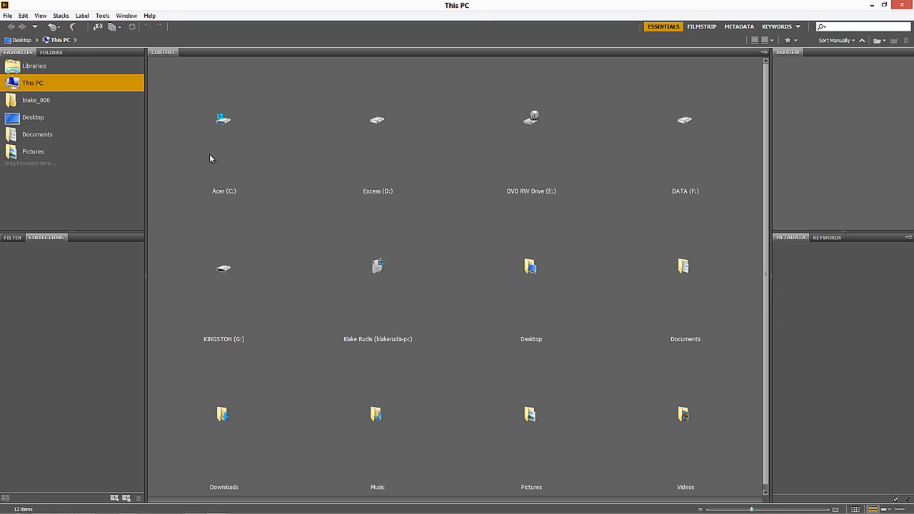
{"action": "mouse_move", "coordinate": [440, 252]}
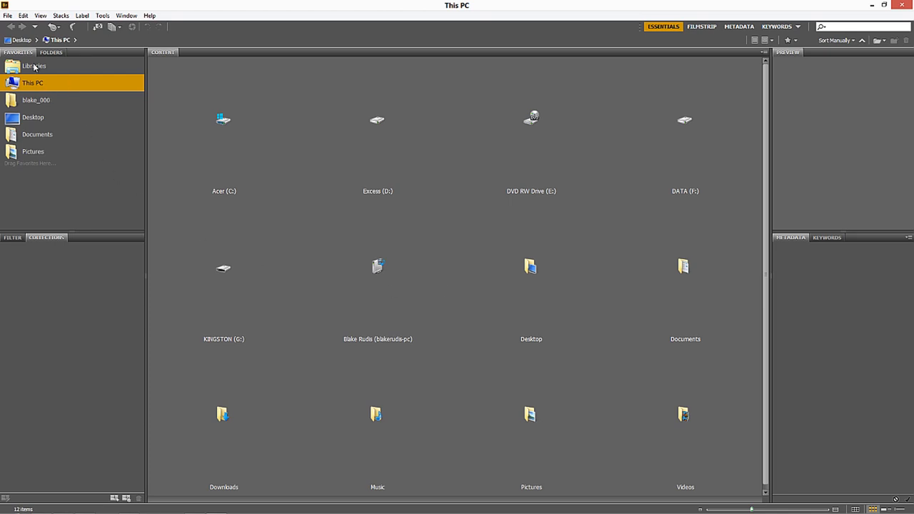
{"action": "left_click", "coordinate": [35, 66]}
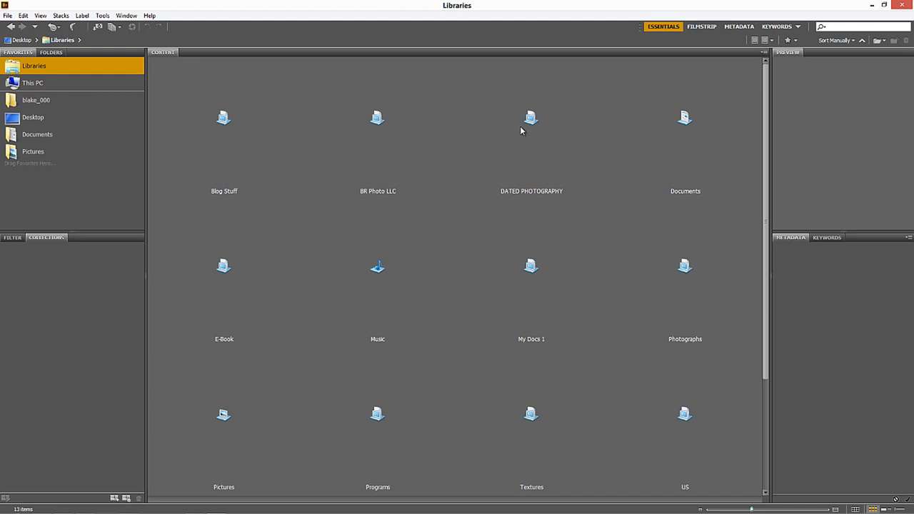
{"action": "double_click", "coordinate": [531, 117]}
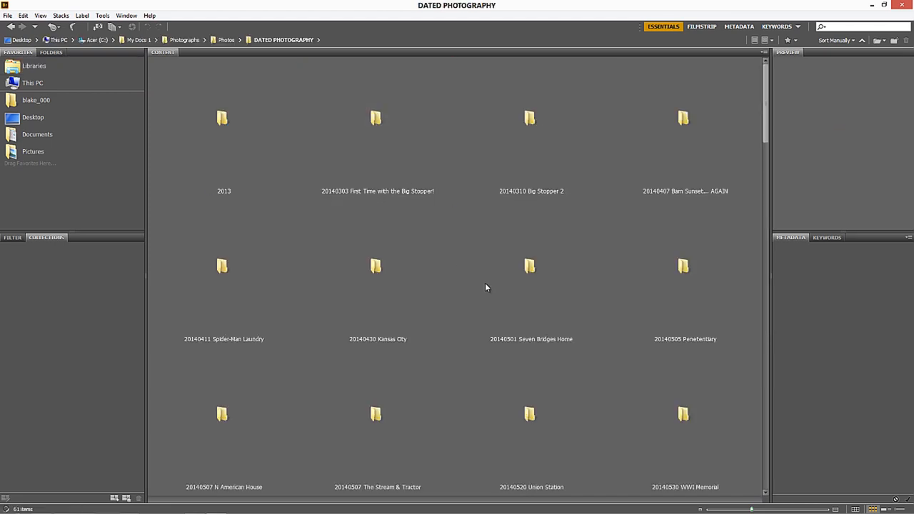
{"action": "scroll", "scroll_direction": "down", "scroll_amount": 3}
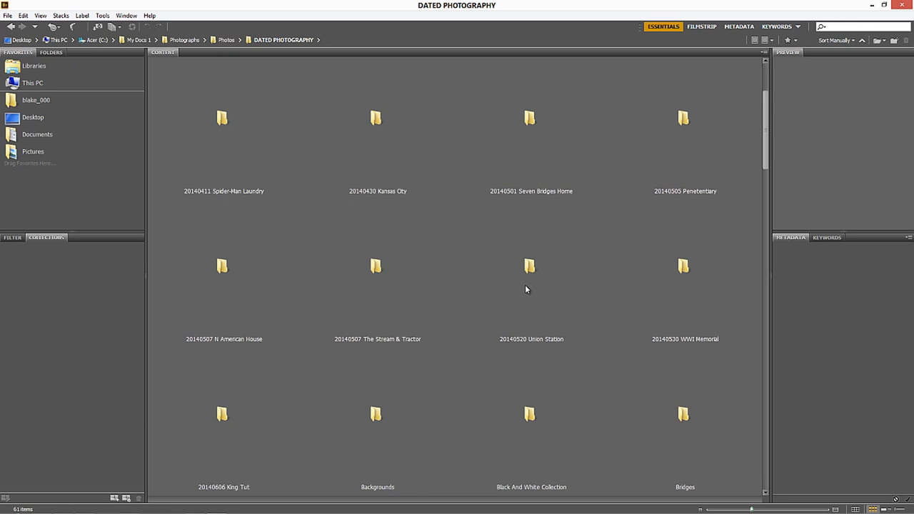
{"action": "mouse_move", "coordinate": [619, 289]}
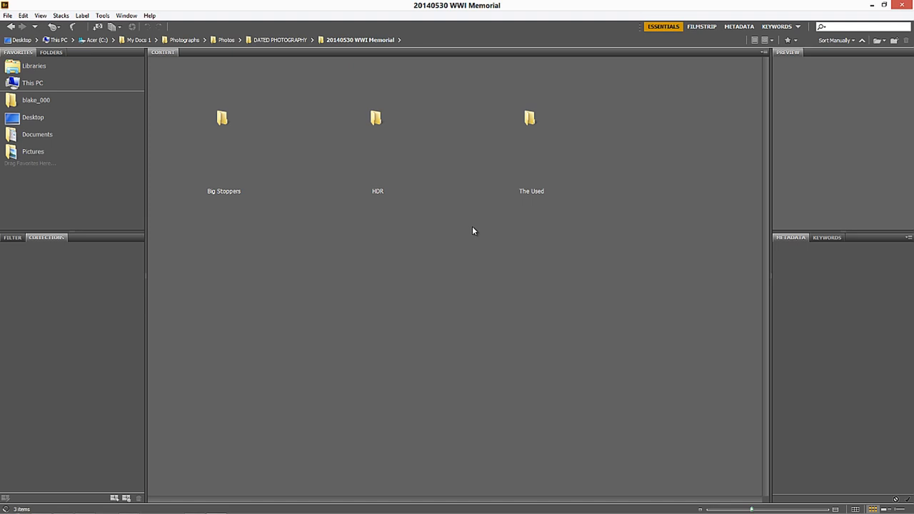
{"action": "mouse_move", "coordinate": [411, 233]}
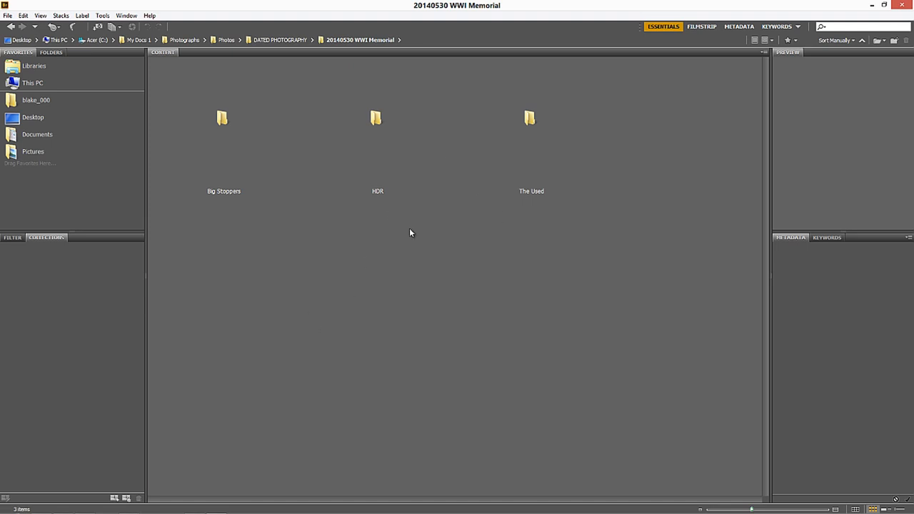
{"action": "mouse_move", "coordinate": [668, 275]}
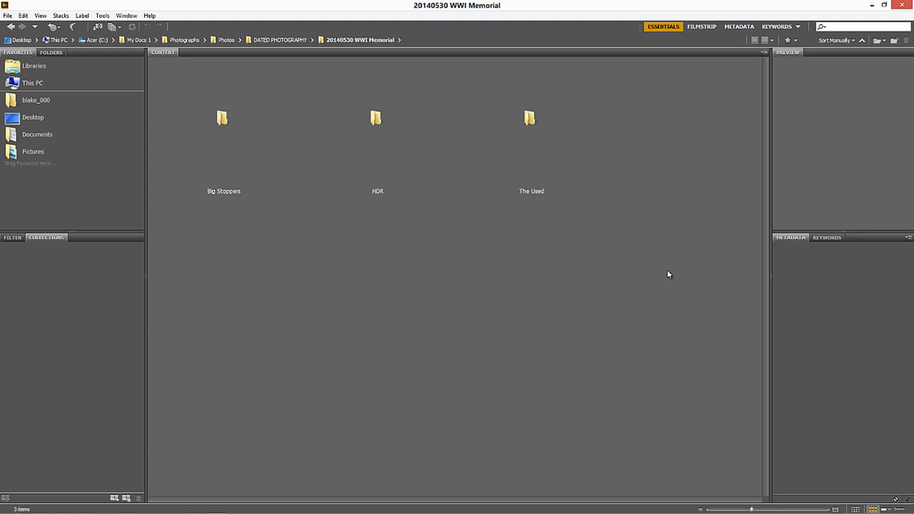
{"action": "mouse_move", "coordinate": [667, 271]}
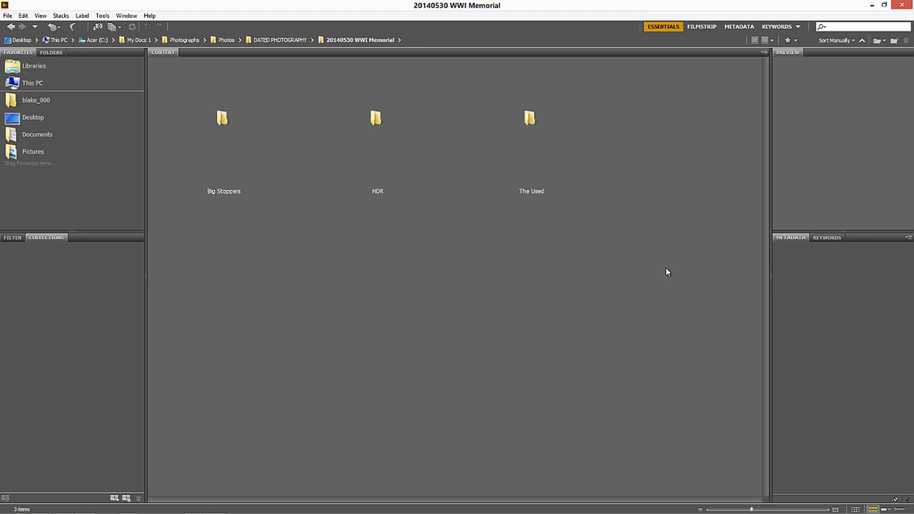
{"action": "double_click", "coordinate": [528, 117]}
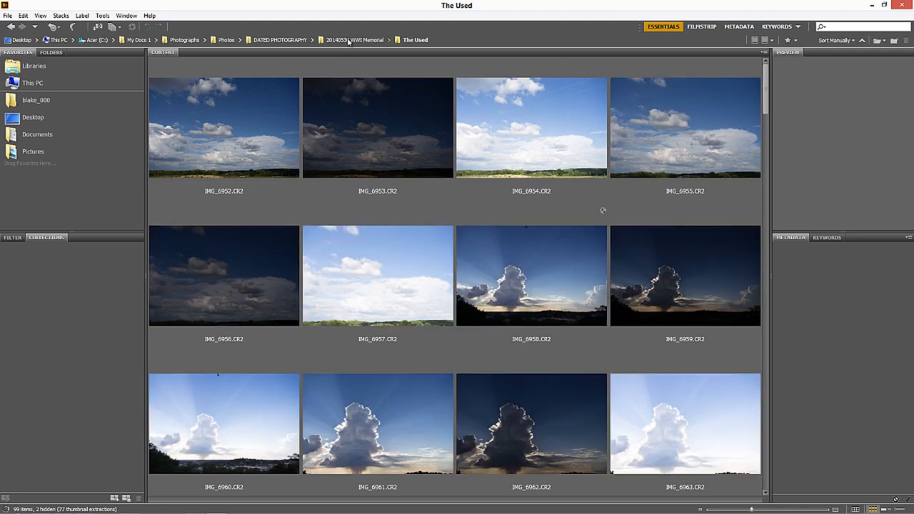
- Go up to the WWI Memorial folder and browse into the HDR folder of tonemapped TIFFs
{"action": "left_click", "coordinate": [335, 40]}
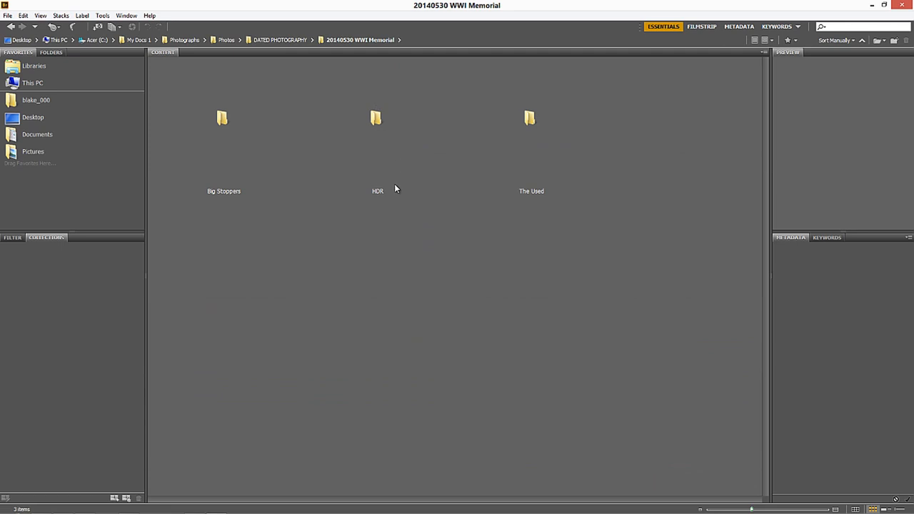
{"action": "mouse_move", "coordinate": [377, 117]}
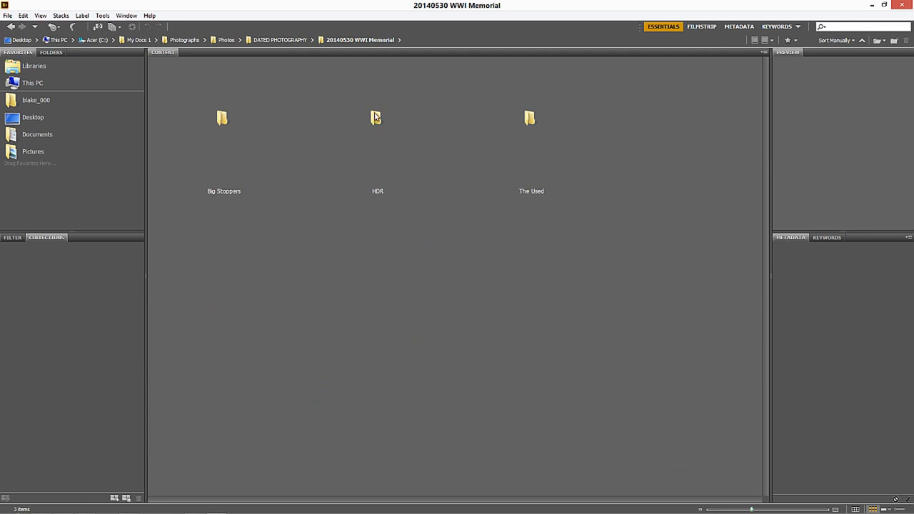
{"action": "double_click", "coordinate": [377, 117]}
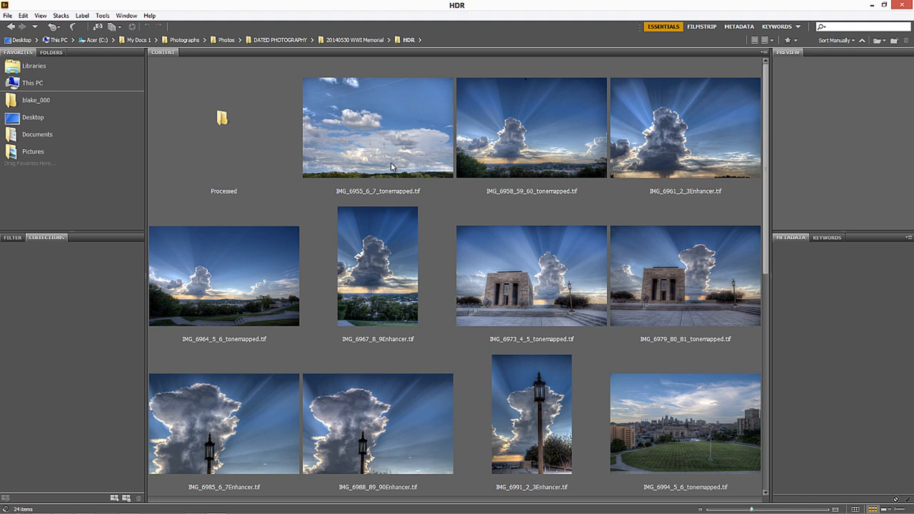
{"action": "mouse_move", "coordinate": [542, 287]}
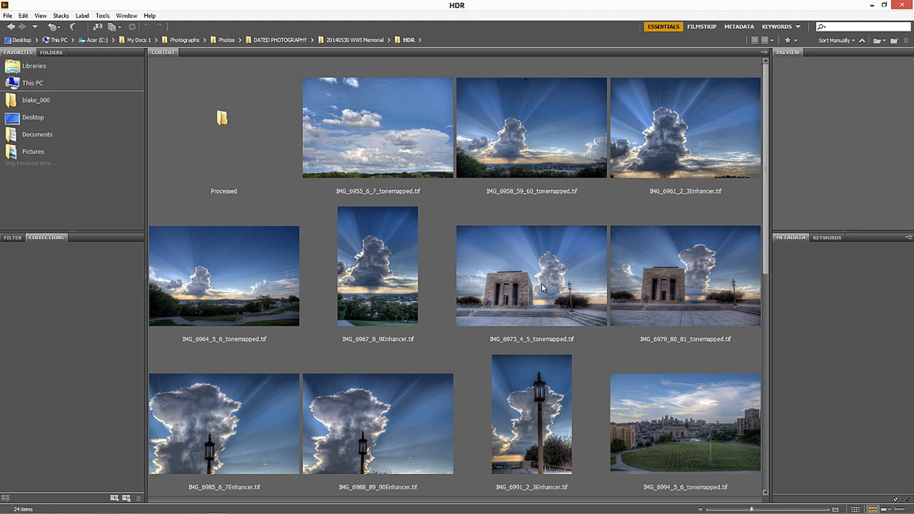
{"action": "scroll", "scroll_direction": "down", "scroll_amount": 3}
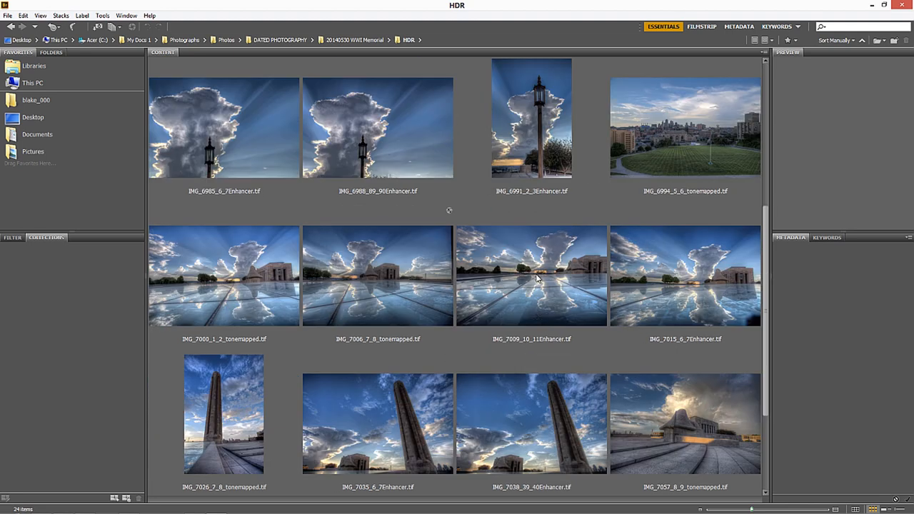
{"action": "scroll", "scroll_direction": "down", "scroll_amount": 3}
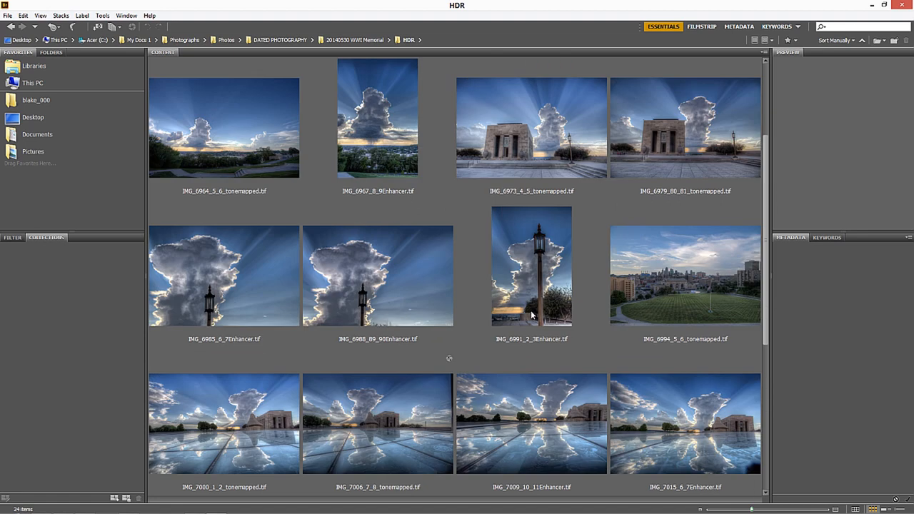
{"action": "scroll", "scroll_direction": "down", "scroll_amount": 3}
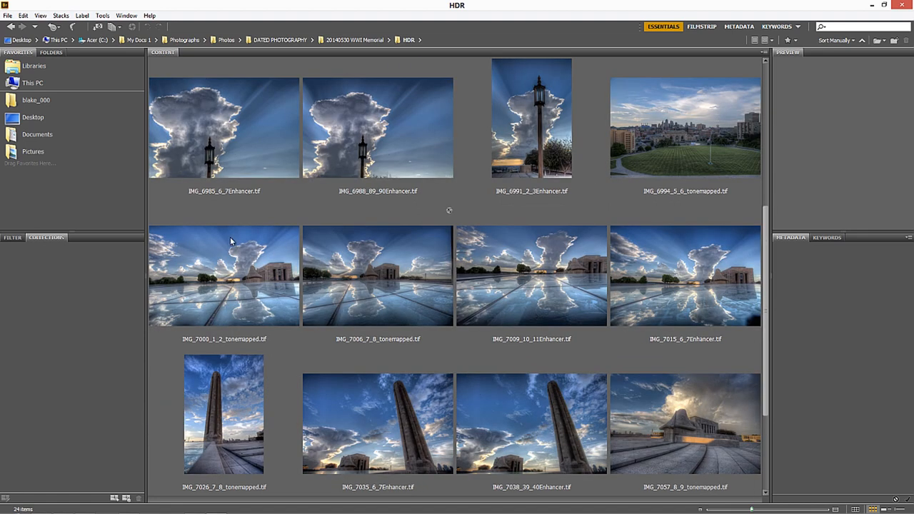
{"action": "mouse_move", "coordinate": [663, 323]}
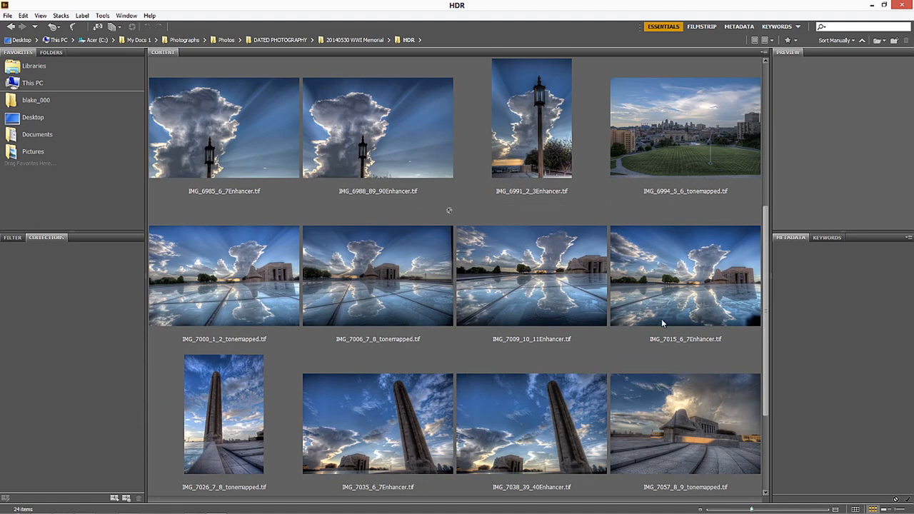
{"action": "mouse_move", "coordinate": [664, 323]}
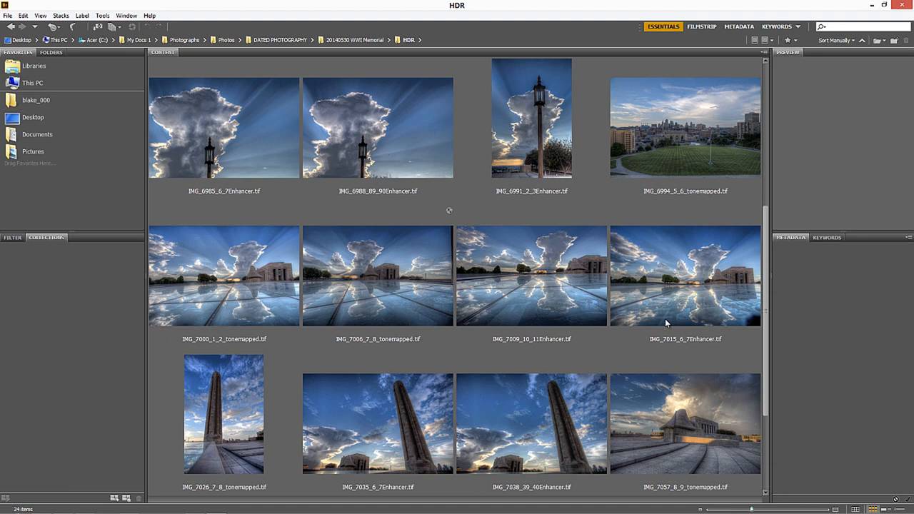
{"action": "mouse_move", "coordinate": [670, 326]}
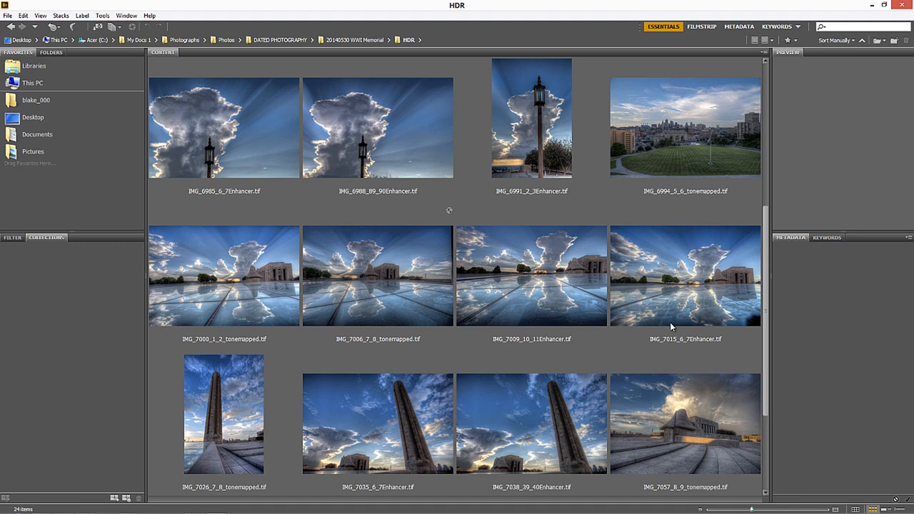
{"action": "mouse_move", "coordinate": [482, 232]}
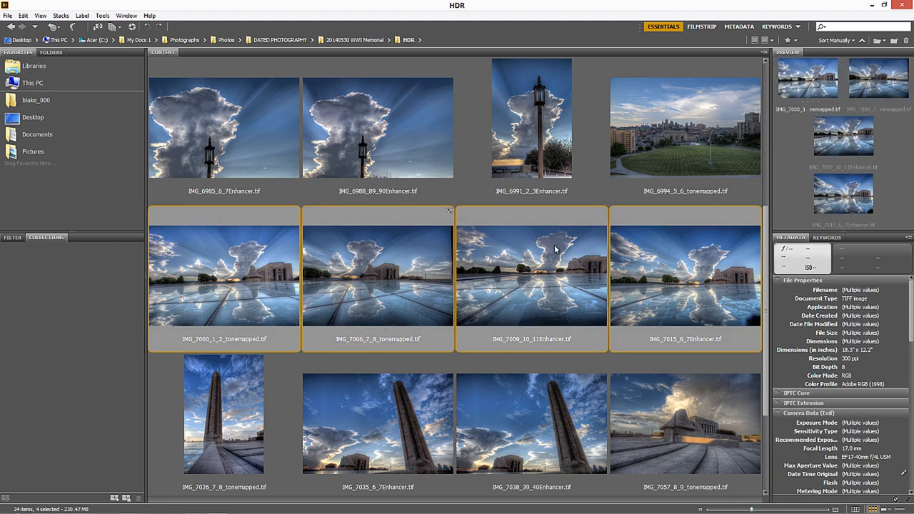
{"action": "mouse_move", "coordinate": [403, 258]}
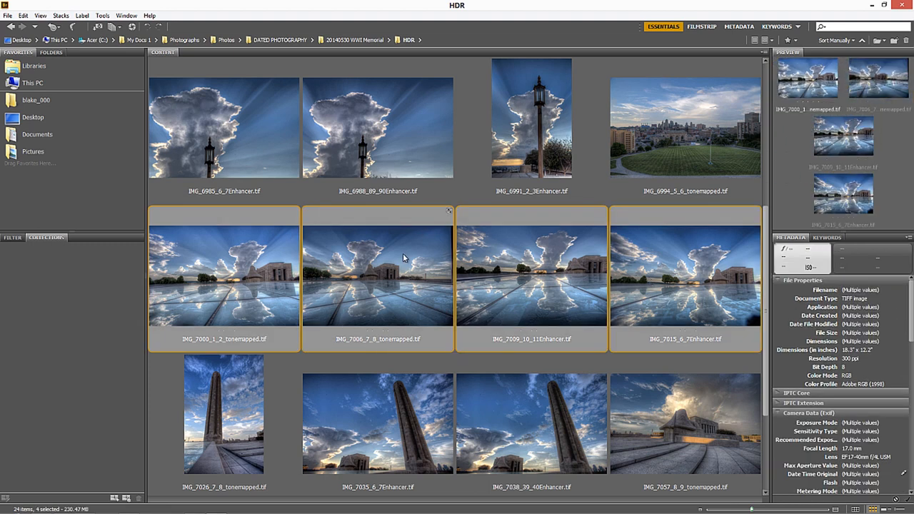
- Send the four selected TIFF thumbnails to Camera Raw via Open in Camera Raw
{"action": "right_click", "coordinate": [383, 274]}
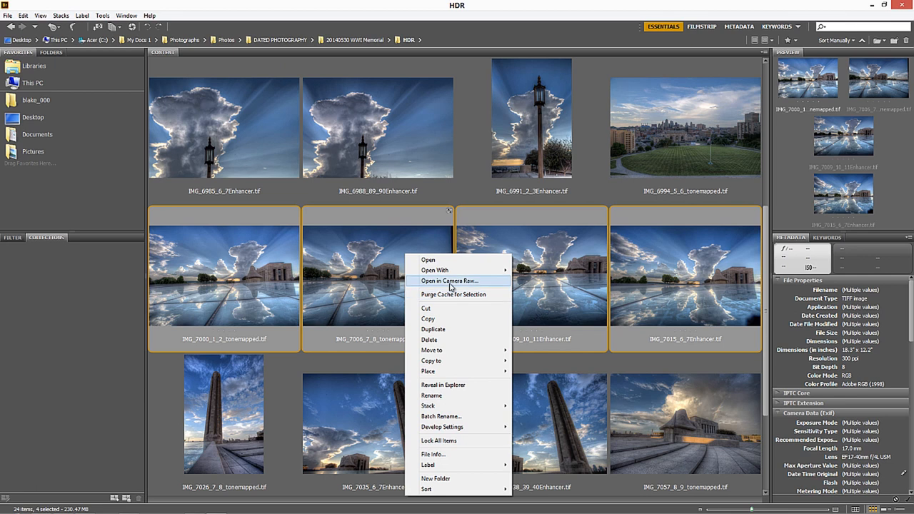
{"action": "left_click", "coordinate": [448, 279]}
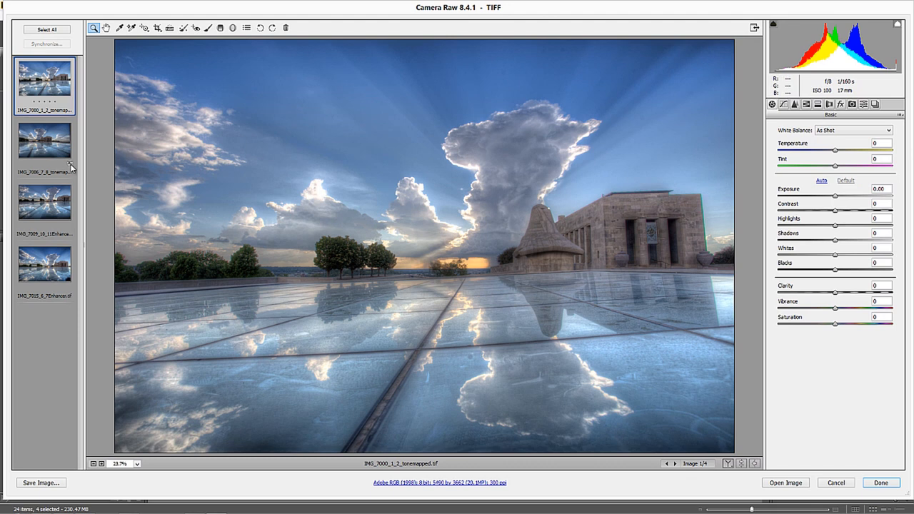
{"action": "mouse_move", "coordinate": [70, 169]}
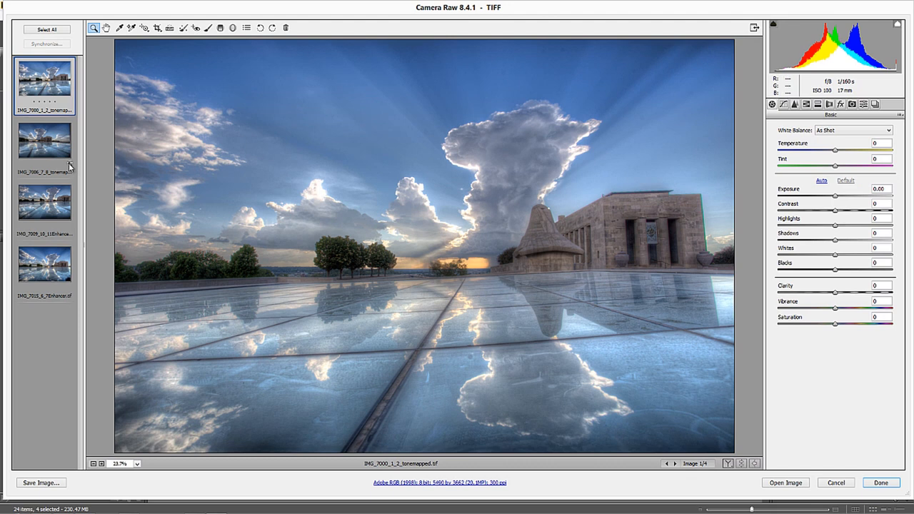
{"action": "mouse_move", "coordinate": [70, 170]}
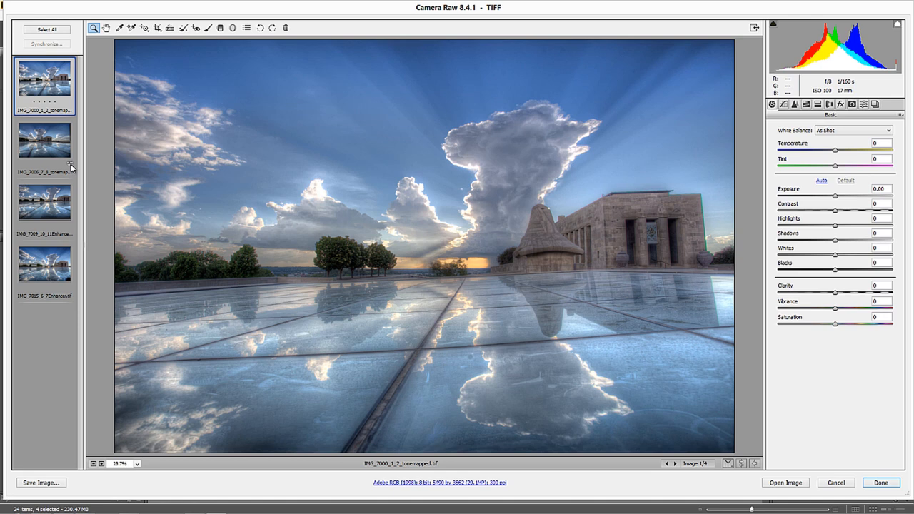
{"action": "mouse_move", "coordinate": [142, 114]}
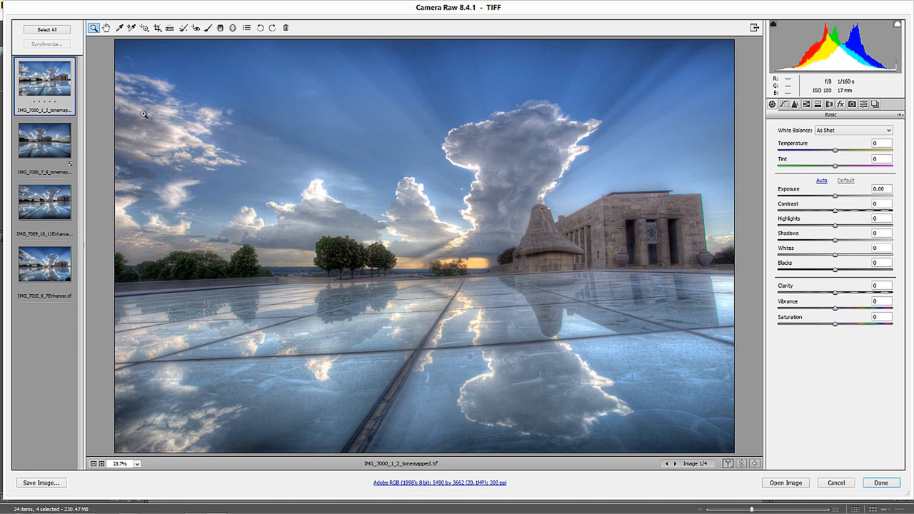
{"action": "mouse_move", "coordinate": [171, 100]}
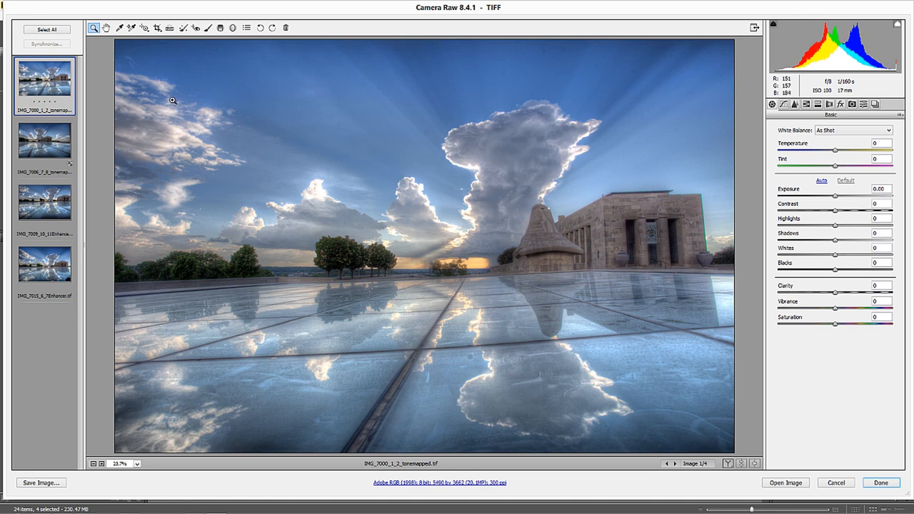
{"action": "mouse_move", "coordinate": [40, 285]}
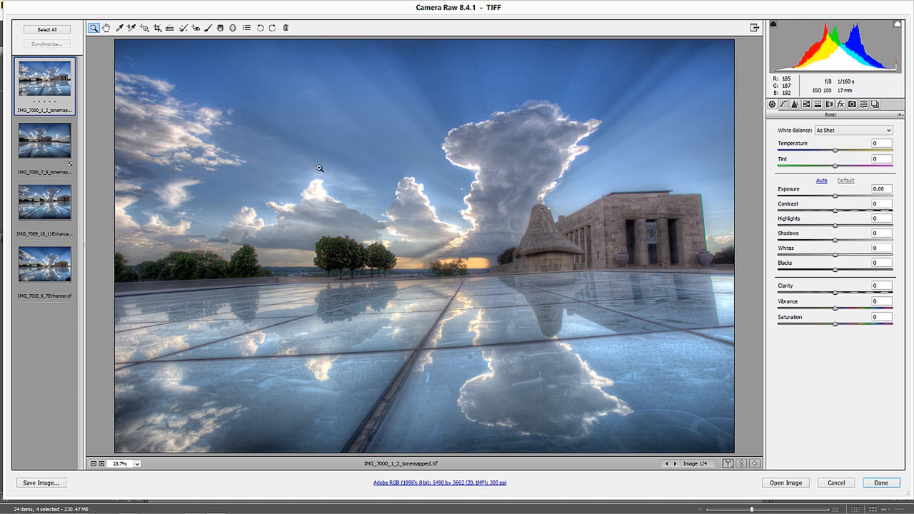
- Zoom into the sky and raise Luminance noise reduction to about 30 in the Detail panel
{"action": "left_click", "coordinate": [320, 168]}
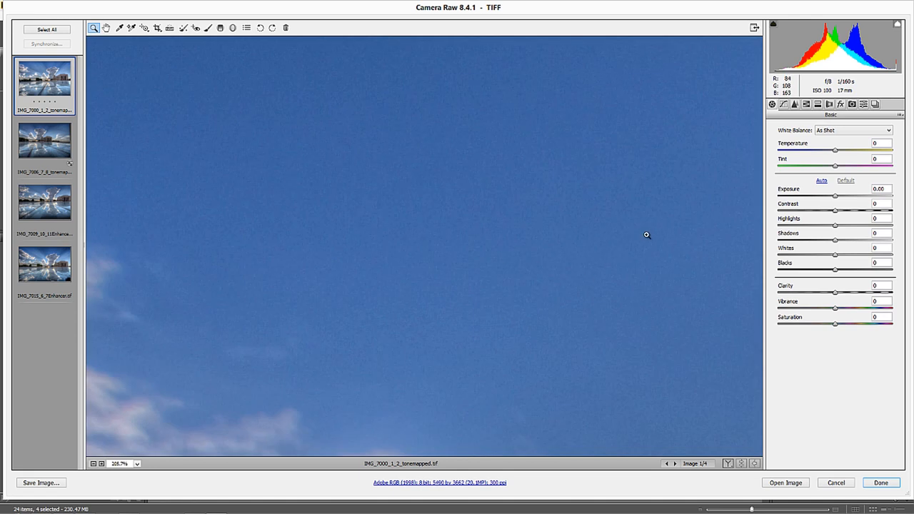
{"action": "left_click", "coordinate": [794, 105]}
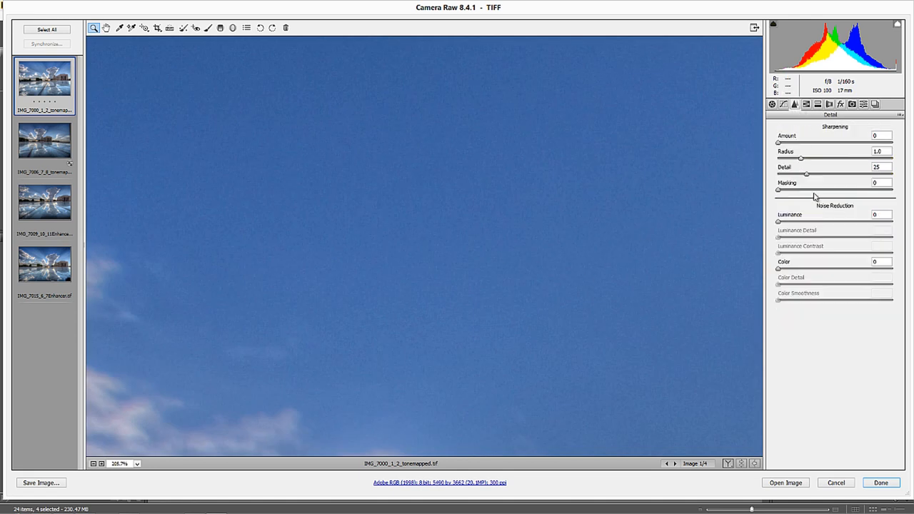
{"action": "left_click_drag", "start_coordinate": [777, 221], "coordinate": [808, 221]}
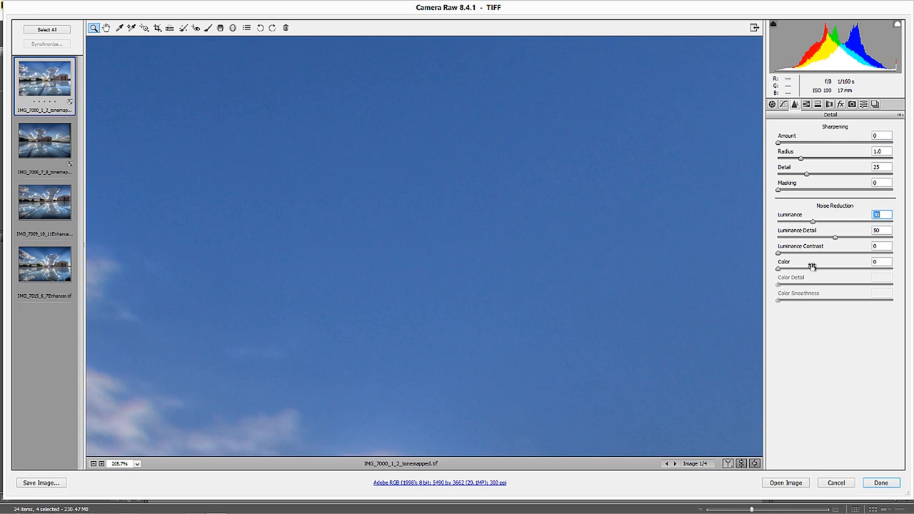
{"action": "mouse_move", "coordinate": [805, 227]}
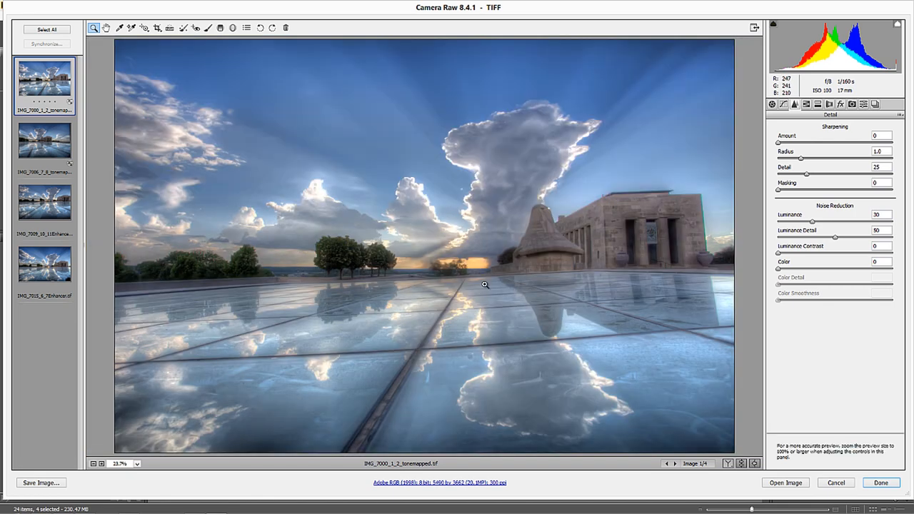
{"action": "mouse_move", "coordinate": [602, 177]}
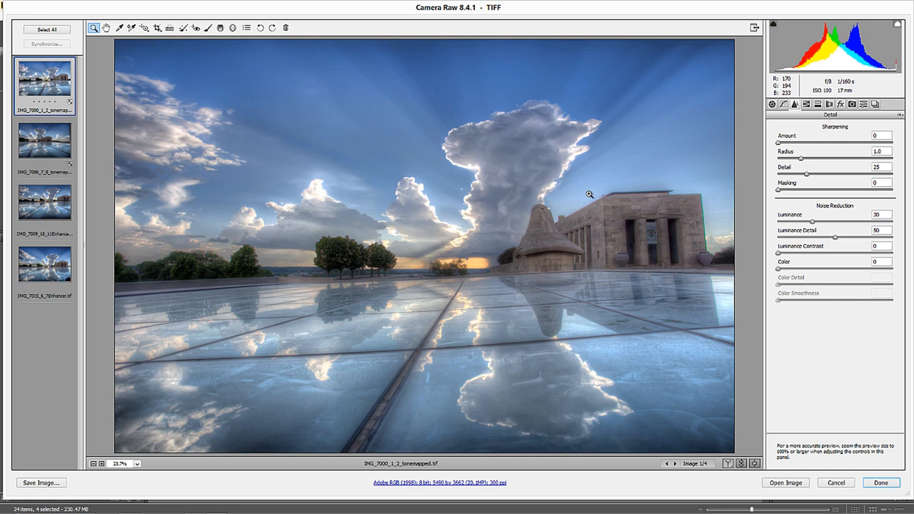
{"action": "mouse_move", "coordinate": [562, 154]}
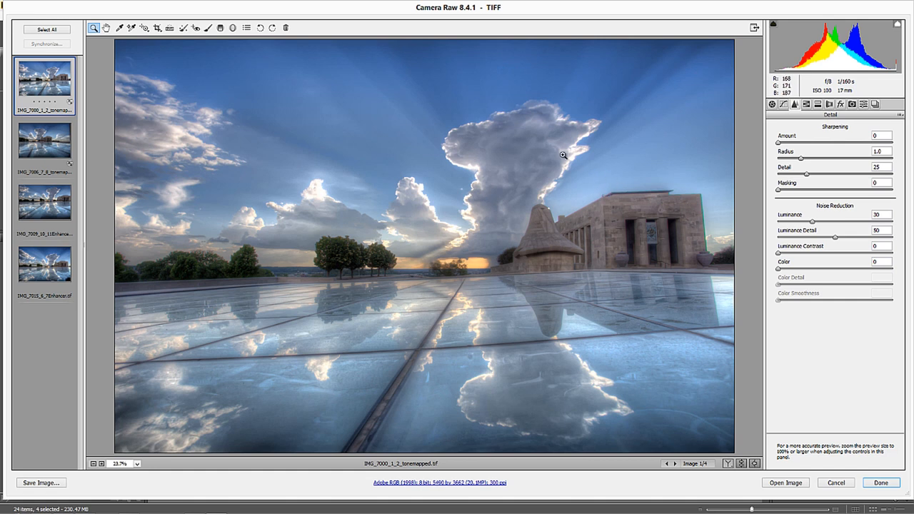
- Enable Lens Profile Corrections for the Canon lens while viewing the building's top edge
{"action": "left_click_drag", "start_coordinate": [562, 154], "coordinate": [719, 237]}
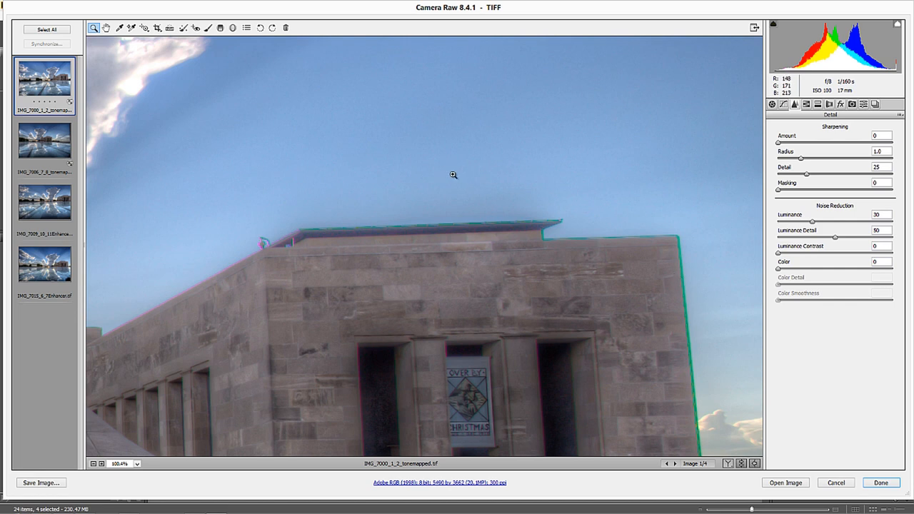
{"action": "mouse_move", "coordinate": [841, 104]}
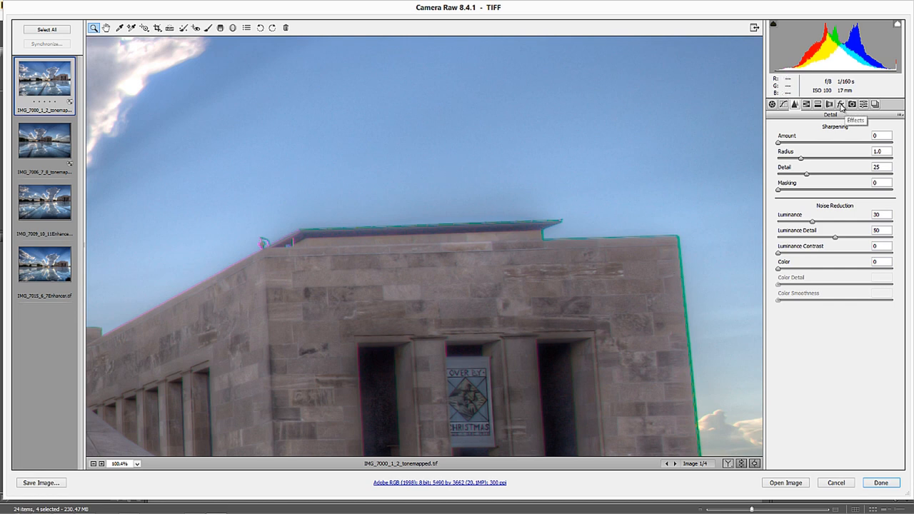
{"action": "left_click", "coordinate": [828, 104]}
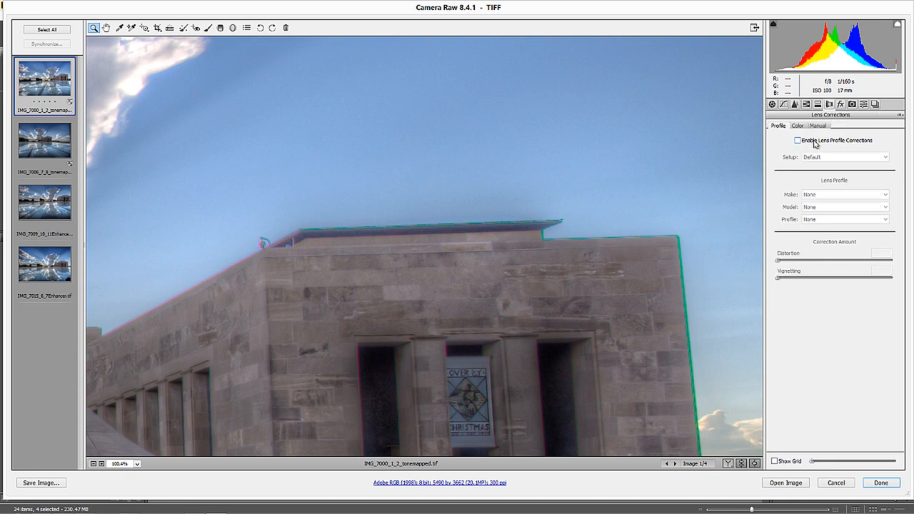
{"action": "left_click", "coordinate": [796, 139]}
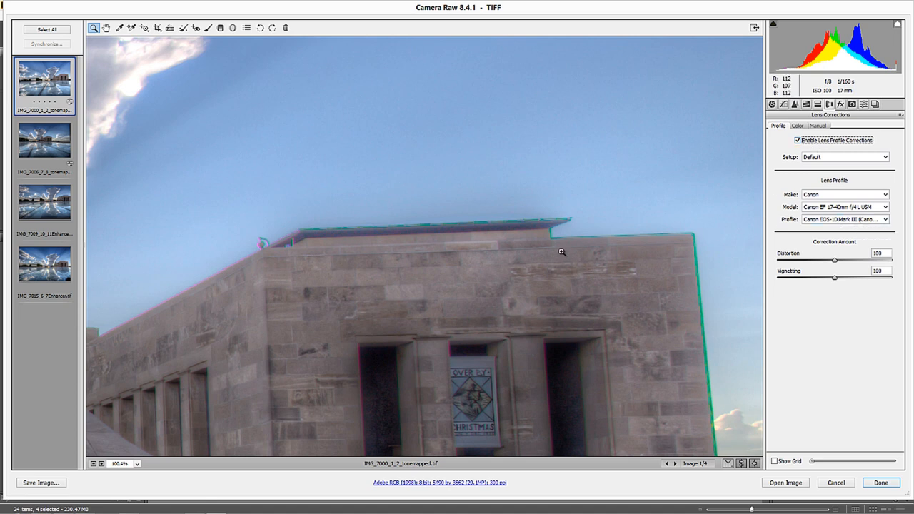
{"action": "left_click", "coordinate": [121, 463]}
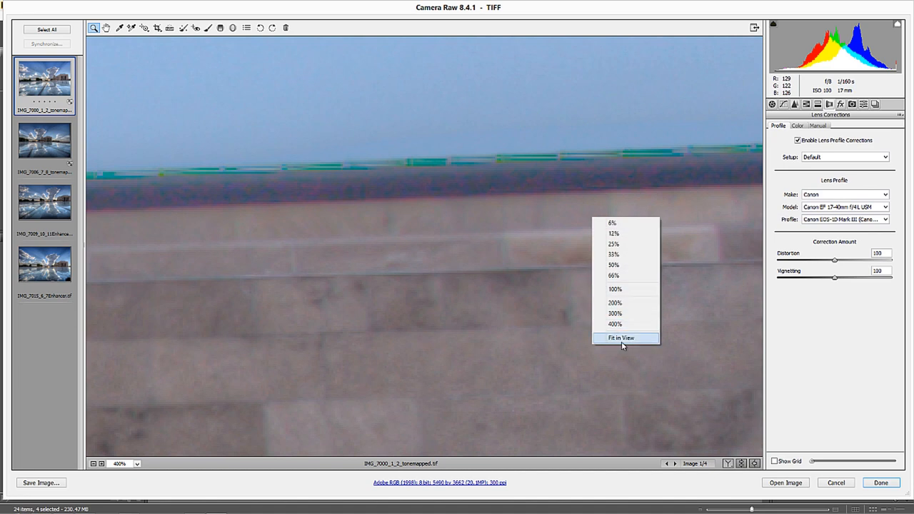
{"action": "left_click", "coordinate": [619, 337]}
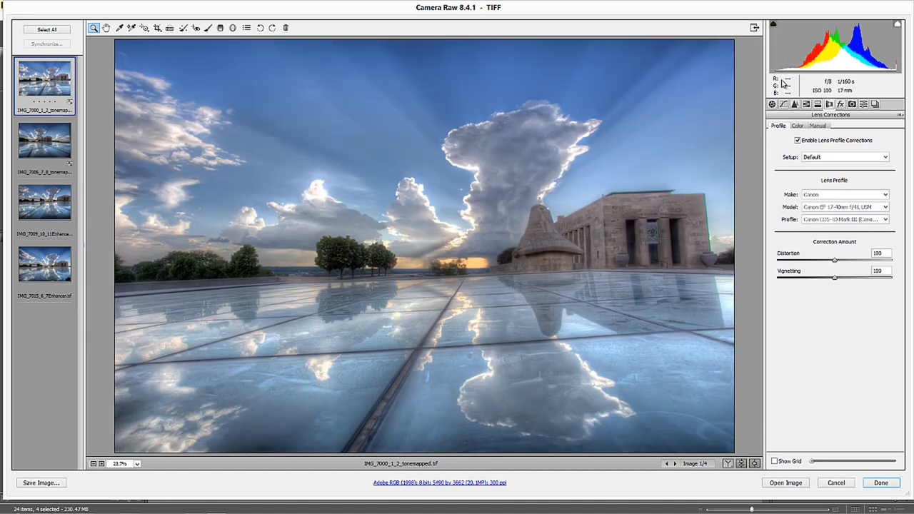
- Toggle the lens profile correction to compare, then view the building at 100%
{"action": "left_click", "coordinate": [797, 140]}
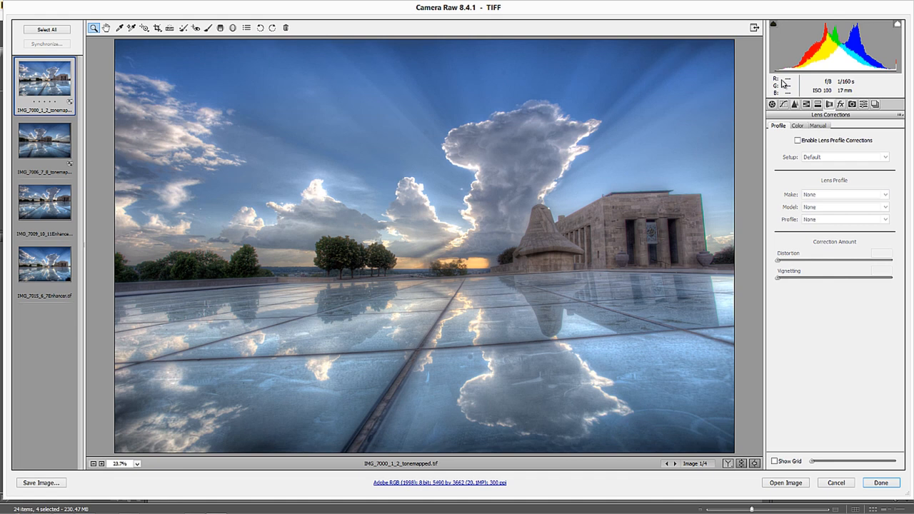
{"action": "left_click", "coordinate": [797, 140]}
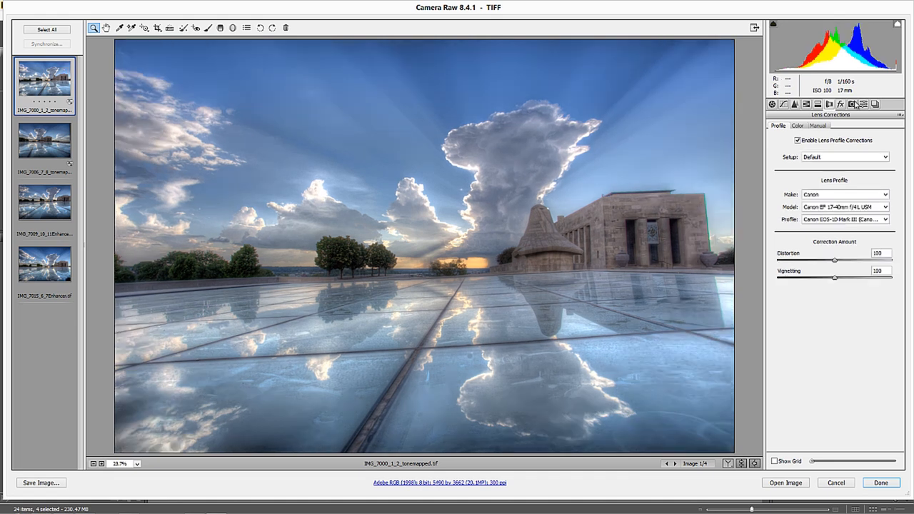
{"action": "left_click", "coordinate": [721, 237]}
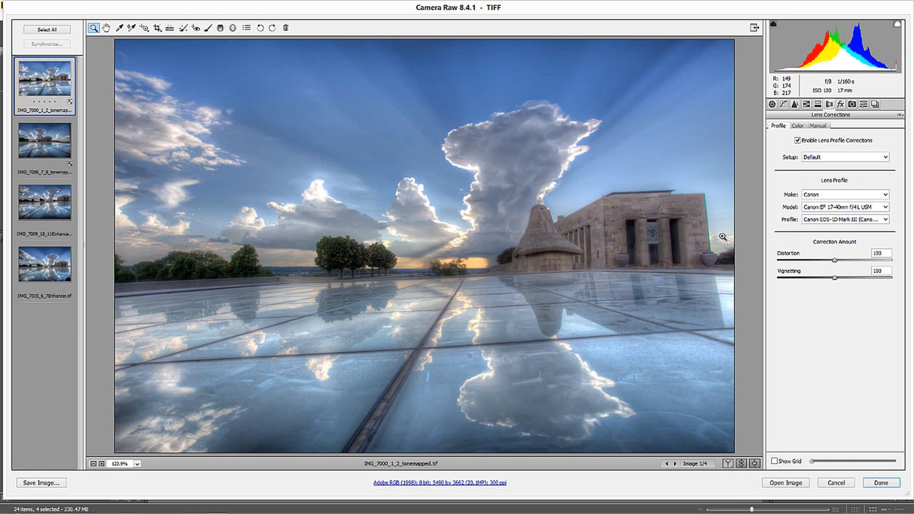
{"action": "left_click", "coordinate": [796, 126]}
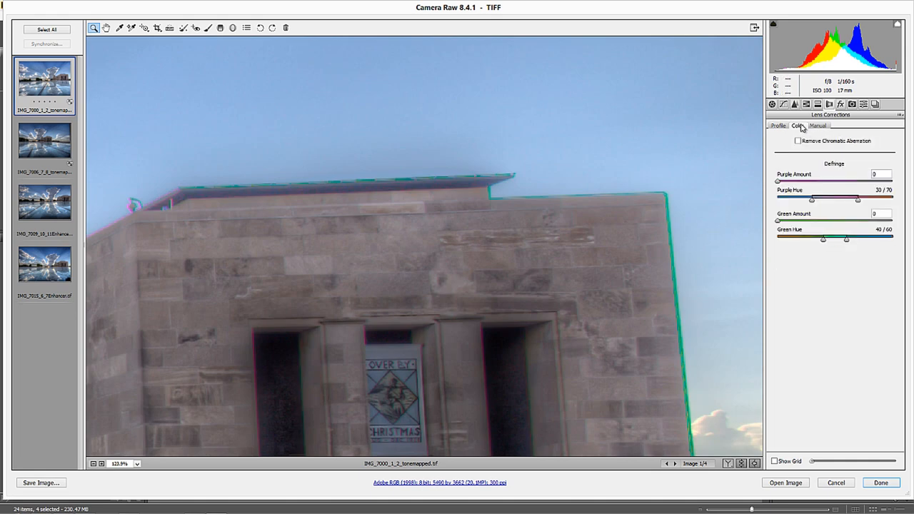
- Turn on chromatic aberration removal and raise the purple defringe amount and hue range
{"action": "left_click", "coordinate": [796, 140]}
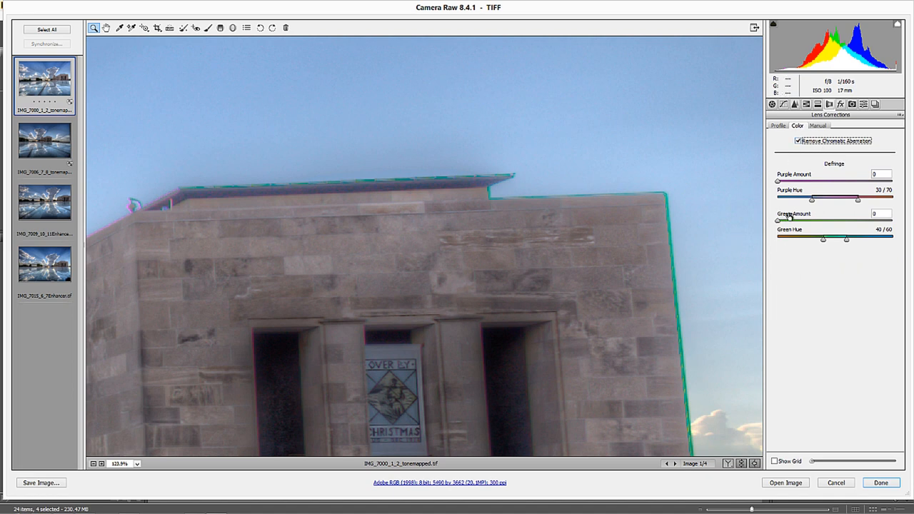
{"action": "mouse_move", "coordinate": [794, 170]}
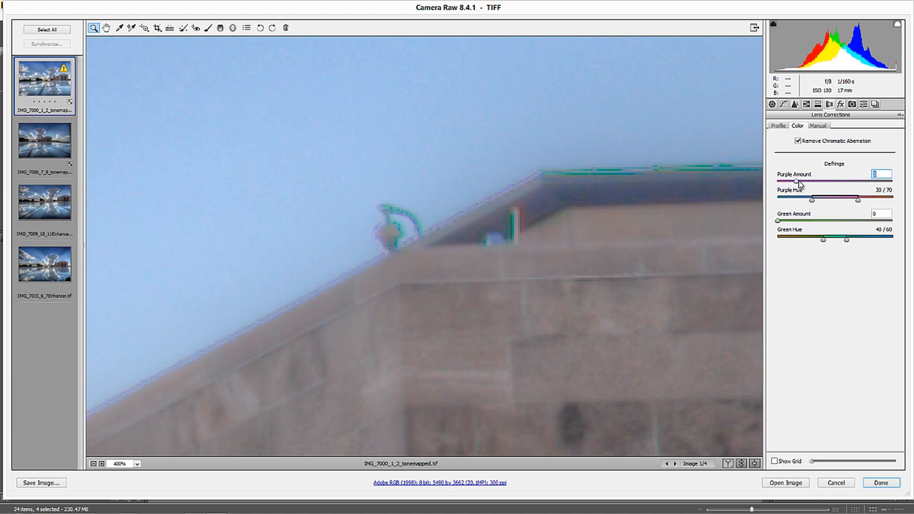
{"action": "left_click_drag", "start_coordinate": [822, 200], "coordinate": [816, 200]}
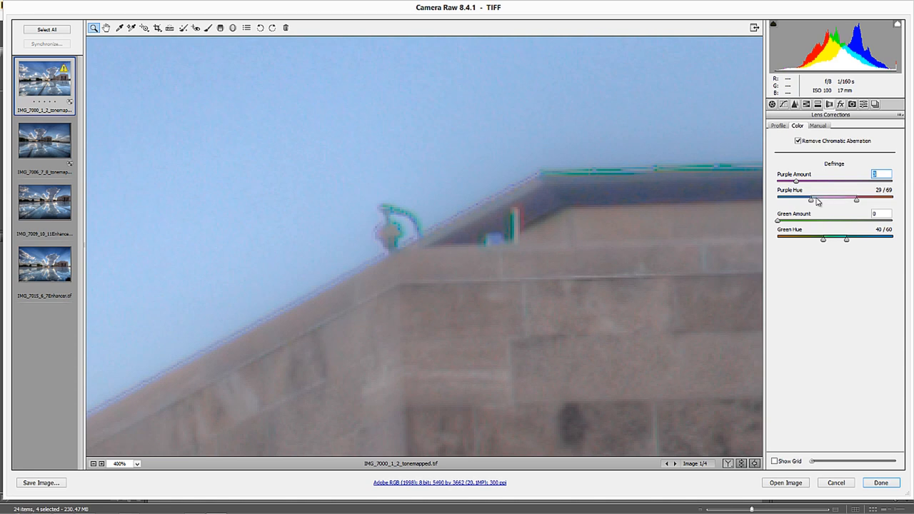
{"action": "left_click_drag", "start_coordinate": [810, 200], "coordinate": [828, 200]}
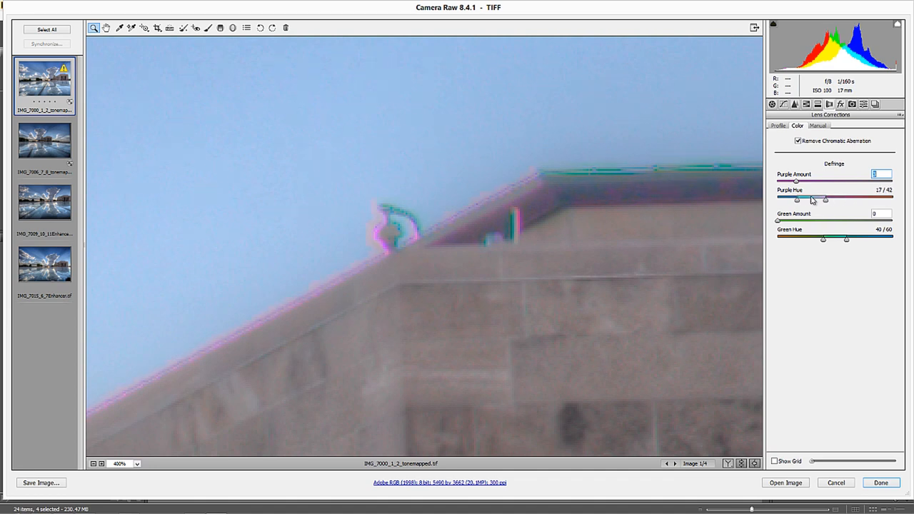
{"action": "left_click_drag", "start_coordinate": [811, 200], "coordinate": [825, 199]}
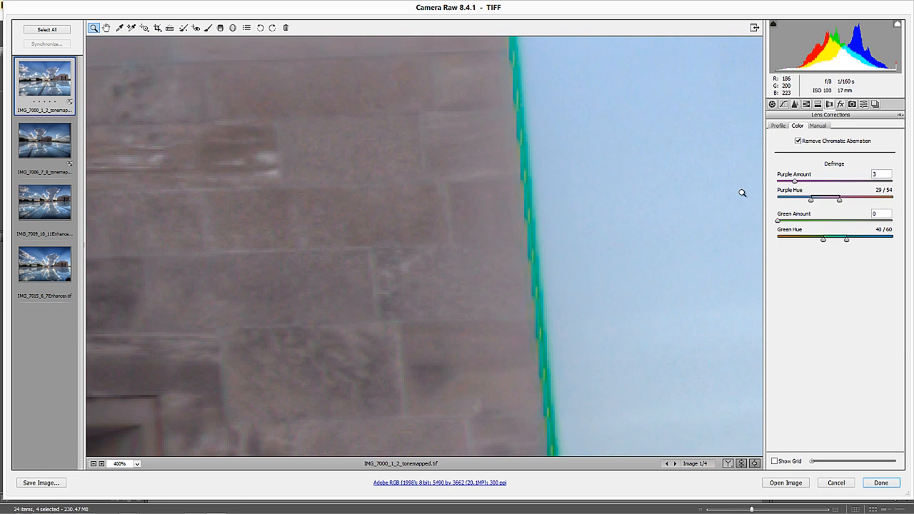
- Raise the green defringe amount and tune its hue range, then return to the whole image
{"action": "left_click", "coordinate": [881, 214]}
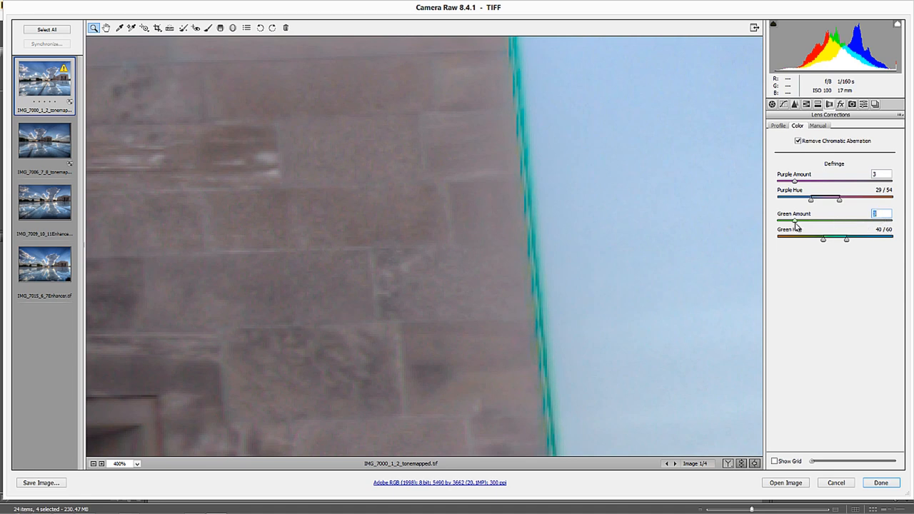
{"action": "mouse_move", "coordinate": [835, 241]}
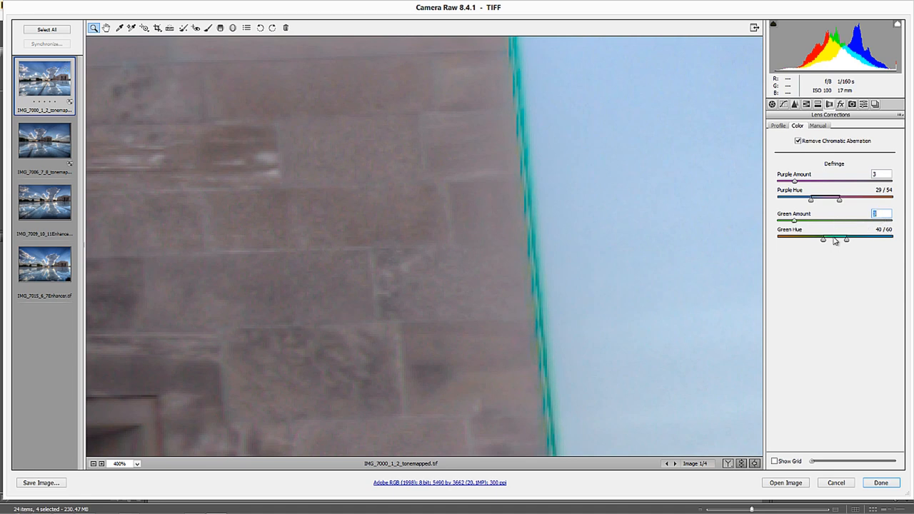
{"action": "left_click_drag", "start_coordinate": [845, 239], "coordinate": [842, 240]}
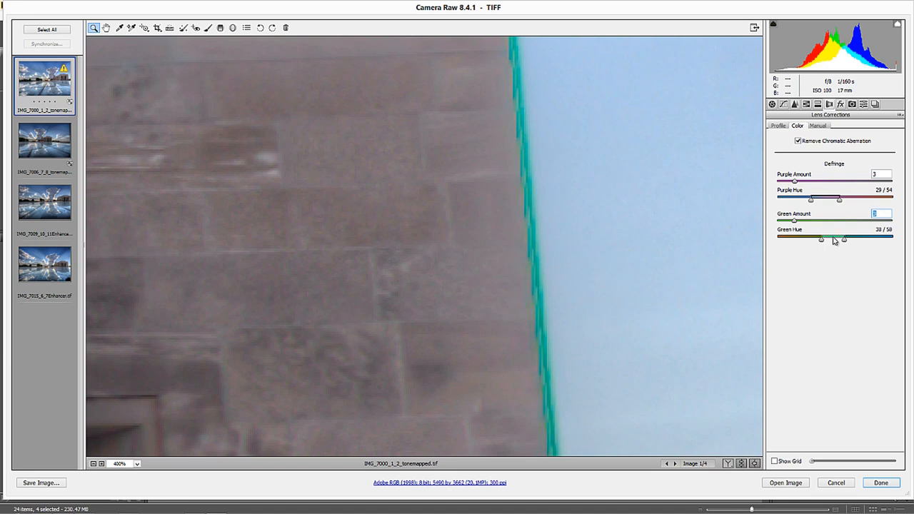
{"action": "left_click_drag", "start_coordinate": [821, 240], "coordinate": [831, 240]}
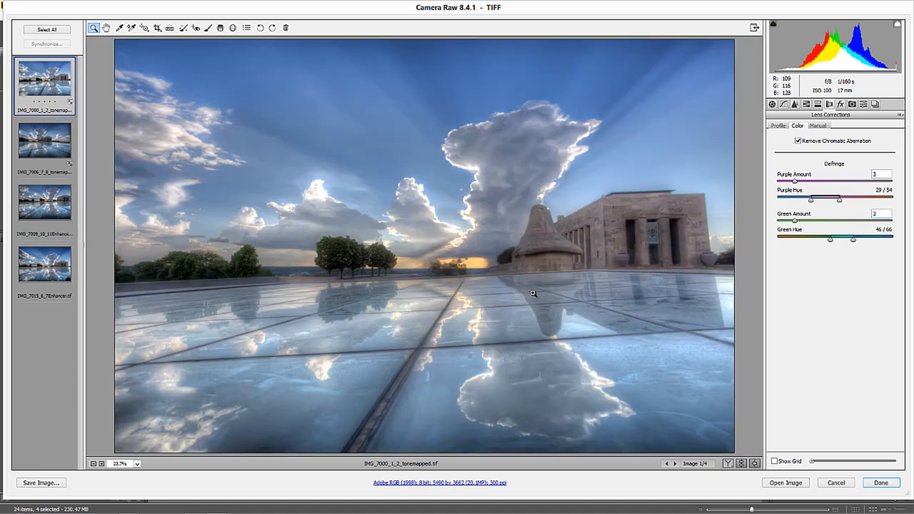
{"action": "mouse_move", "coordinate": [564, 257]}
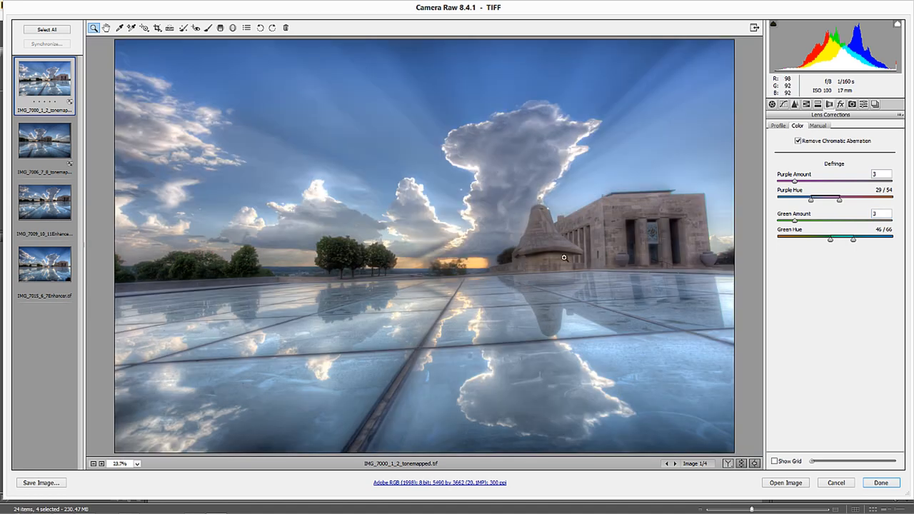
{"action": "mouse_move", "coordinate": [798, 137]}
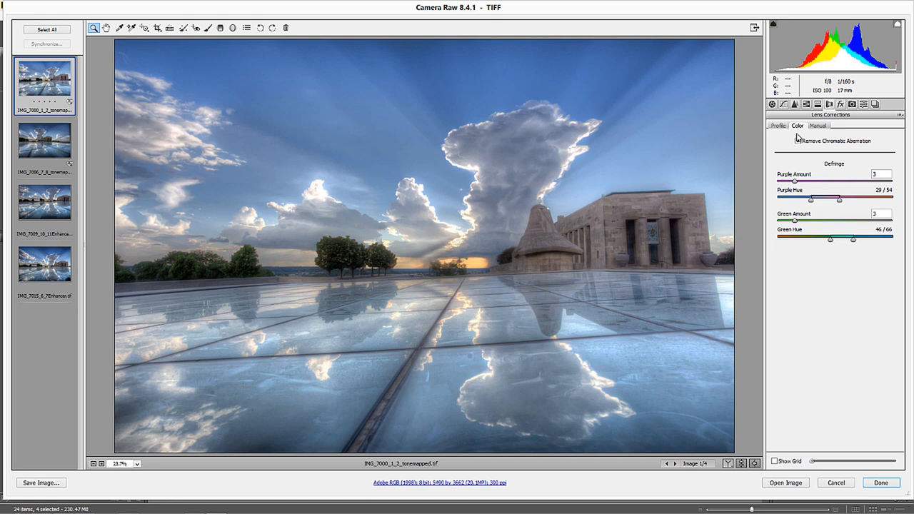
- Synchronize the first photo's correction settings to all four selected images
{"action": "left_click", "coordinate": [777, 140]}
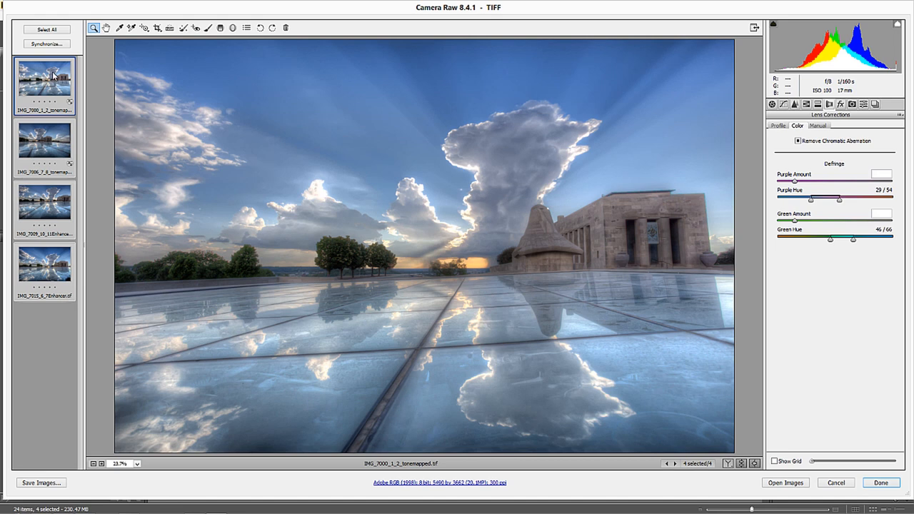
{"action": "left_click", "coordinate": [46, 43]}
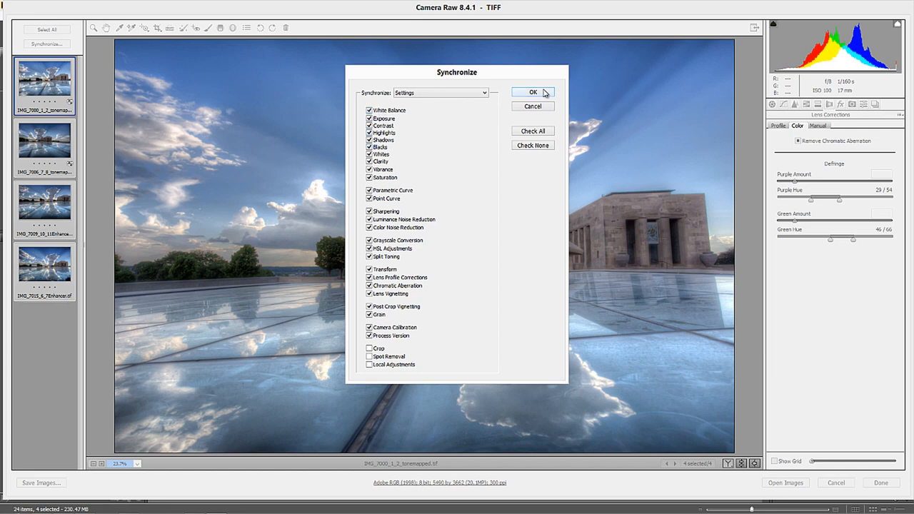
{"action": "left_click", "coordinate": [532, 91]}
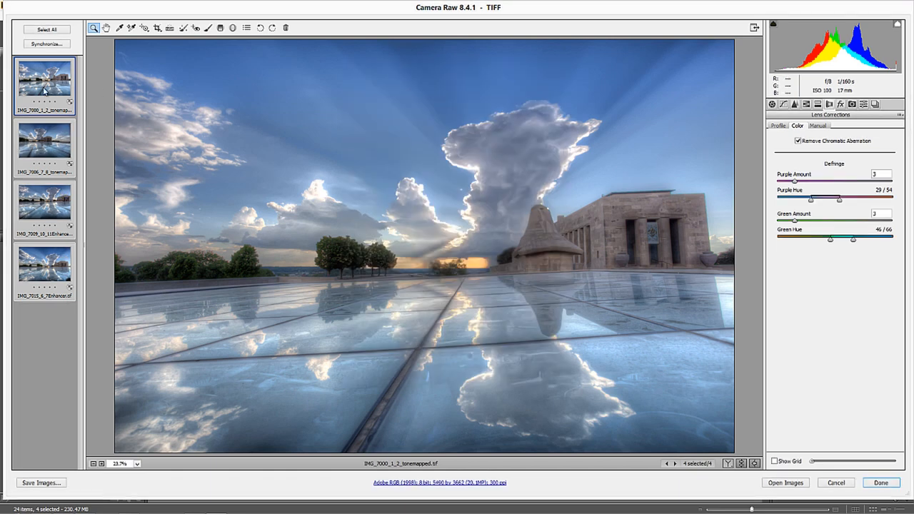
{"action": "mouse_move", "coordinate": [70, 105]}
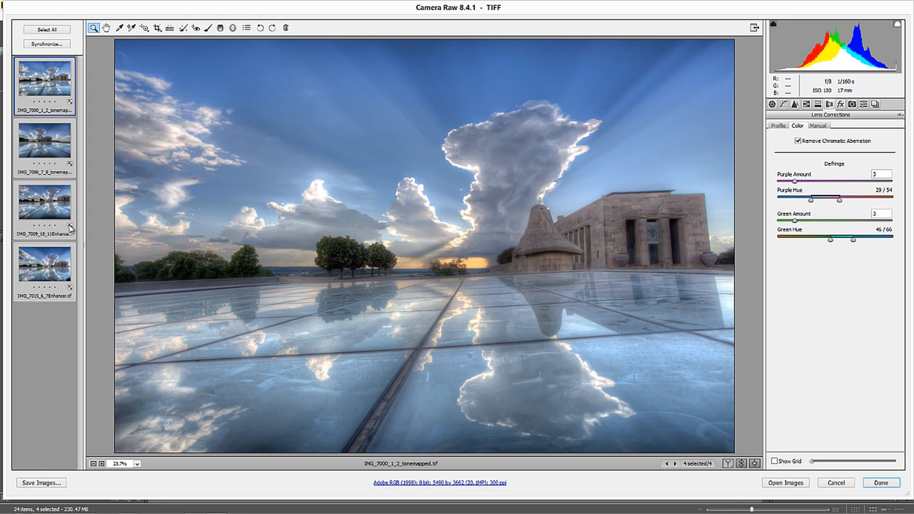
- Check the second and fourth images, then return to the first
{"action": "left_click", "coordinate": [44, 147]}
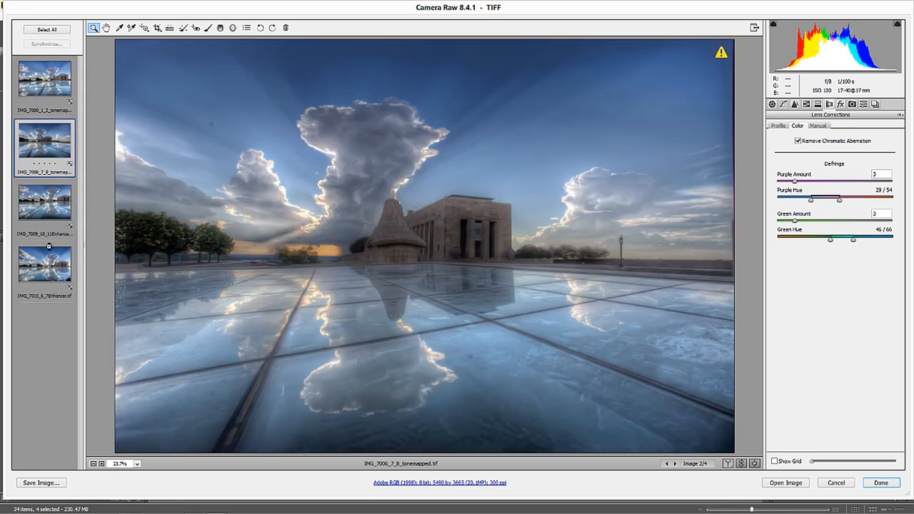
{"action": "left_click", "coordinate": [44, 271]}
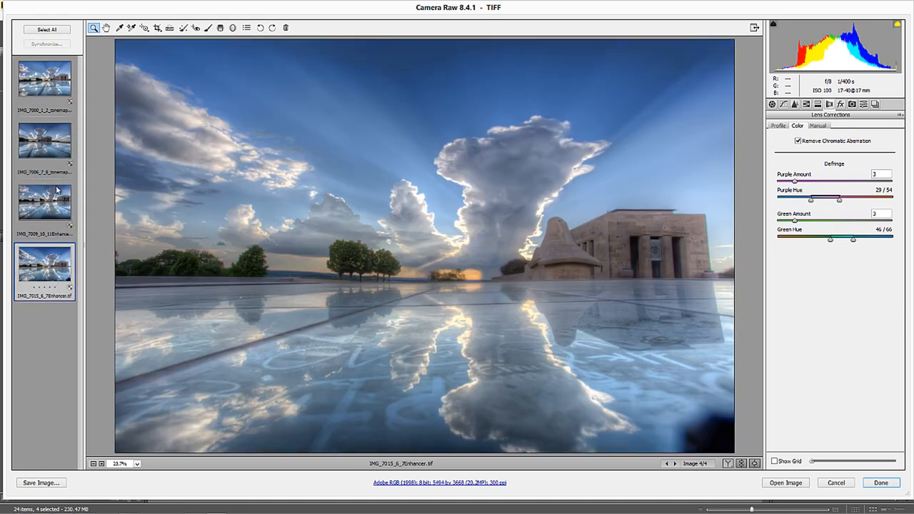
{"action": "left_click", "coordinate": [45, 79]}
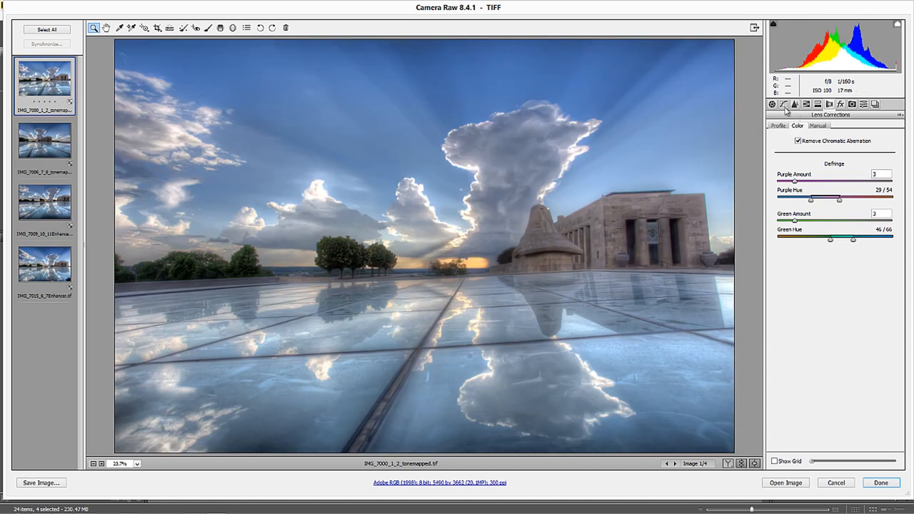
- Shape a contrast-boosting S-curve on the Point tone curve, shadows down and highlights up
{"action": "left_click", "coordinate": [783, 105]}
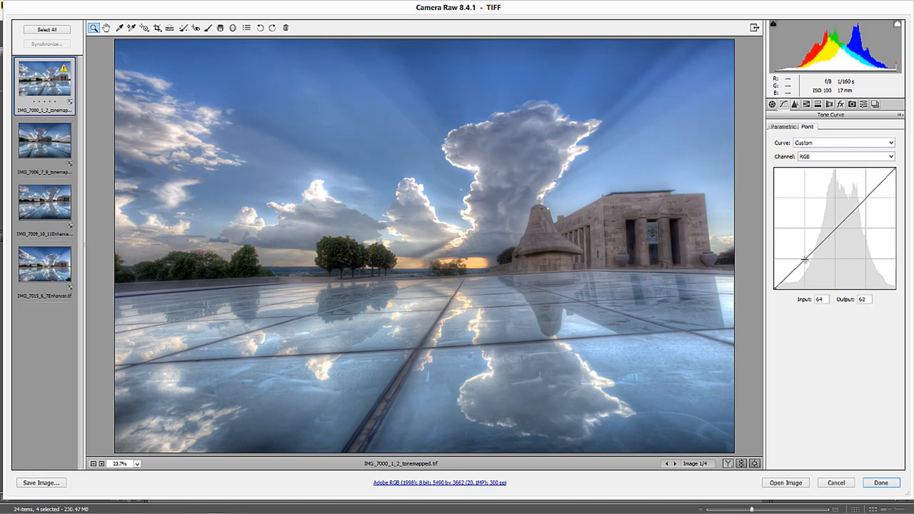
{"action": "left_click_drag", "start_coordinate": [805, 258], "coordinate": [867, 197]}
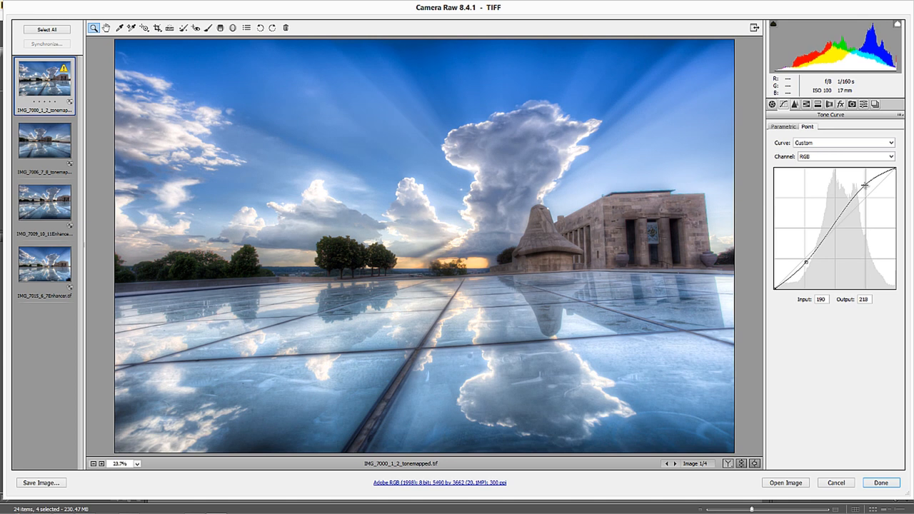
{"action": "left_click_drag", "start_coordinate": [863, 186], "coordinate": [863, 186]}
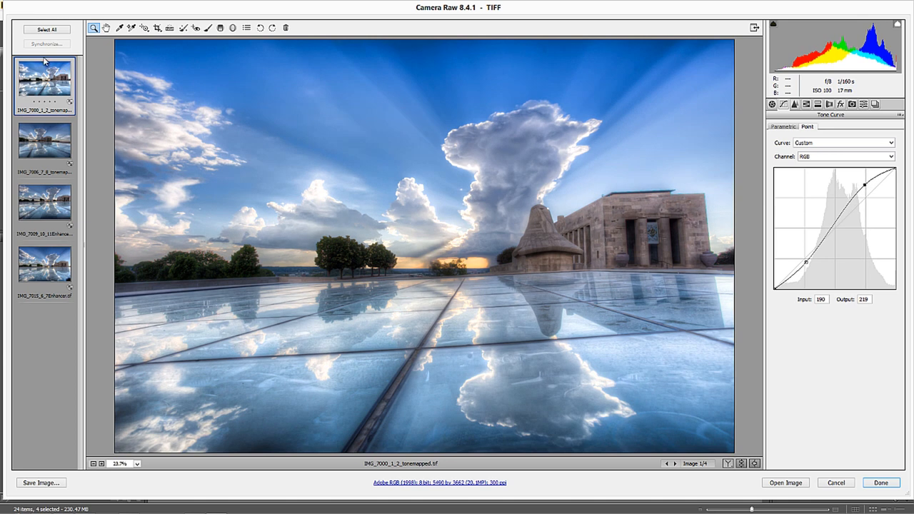
{"action": "mouse_move", "coordinate": [60, 117]}
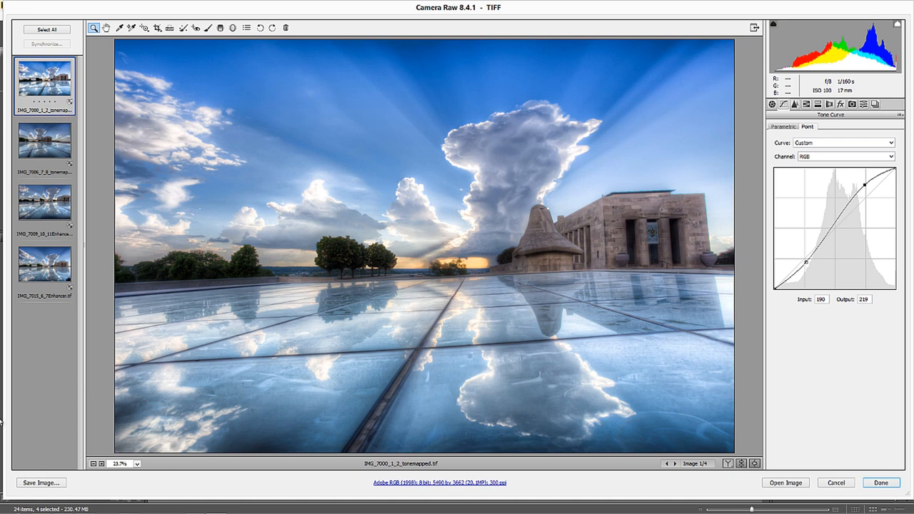
- Synchronize the curve to all four images and check the fourth before returning to the first
{"action": "left_click", "coordinate": [46, 28]}
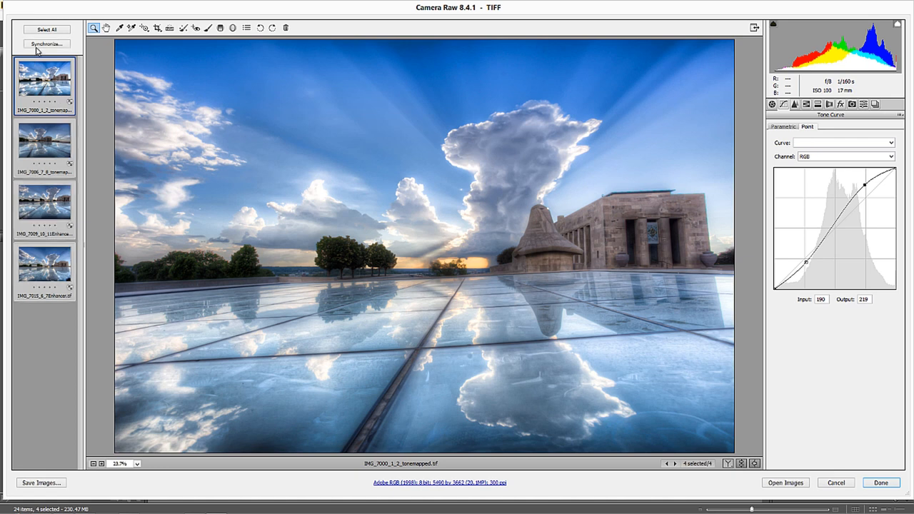
{"action": "left_click", "coordinate": [45, 43]}
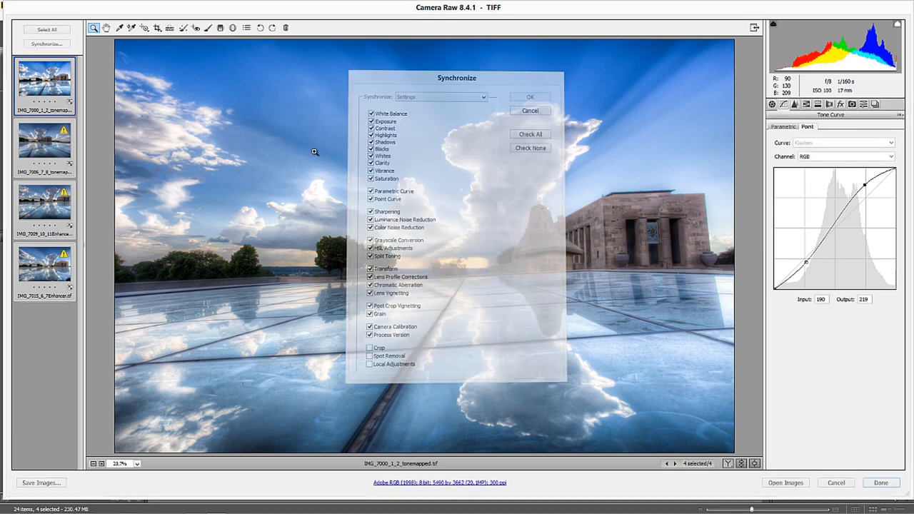
{"action": "left_click", "coordinate": [530, 110]}
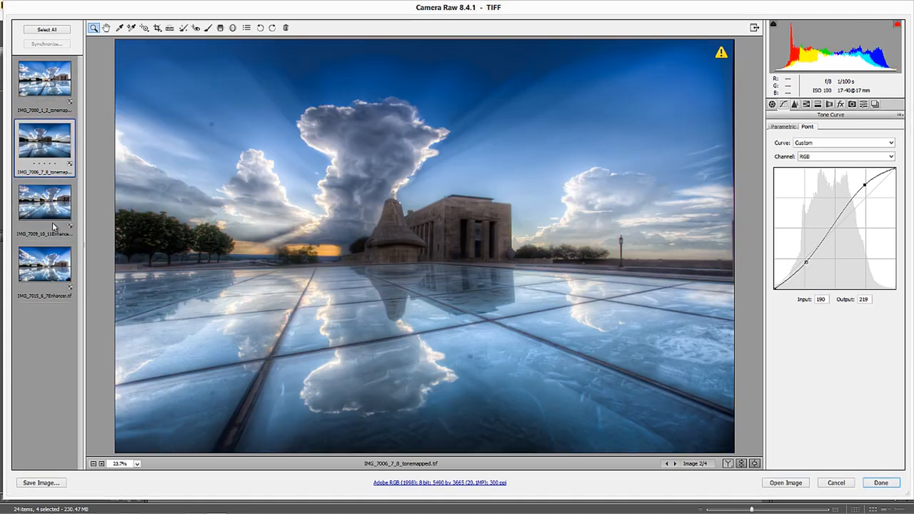
{"action": "left_click", "coordinate": [44, 268]}
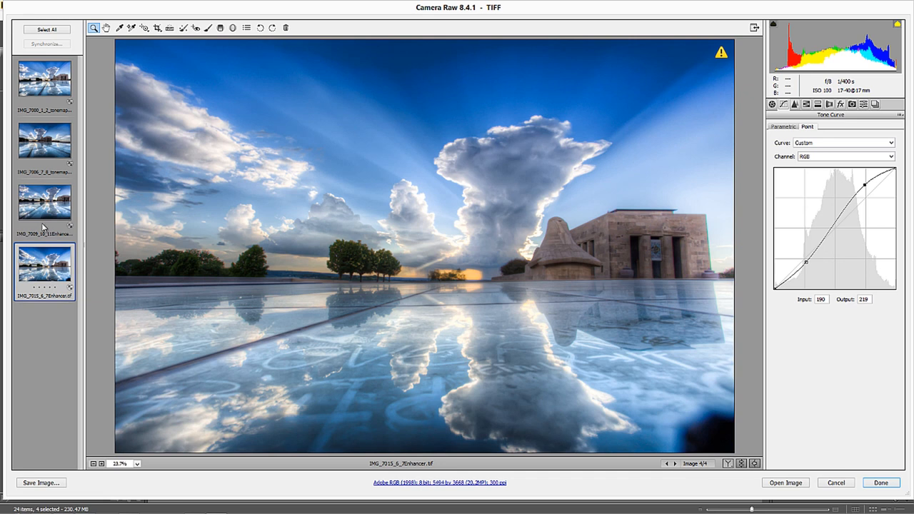
{"action": "left_click", "coordinate": [44, 79]}
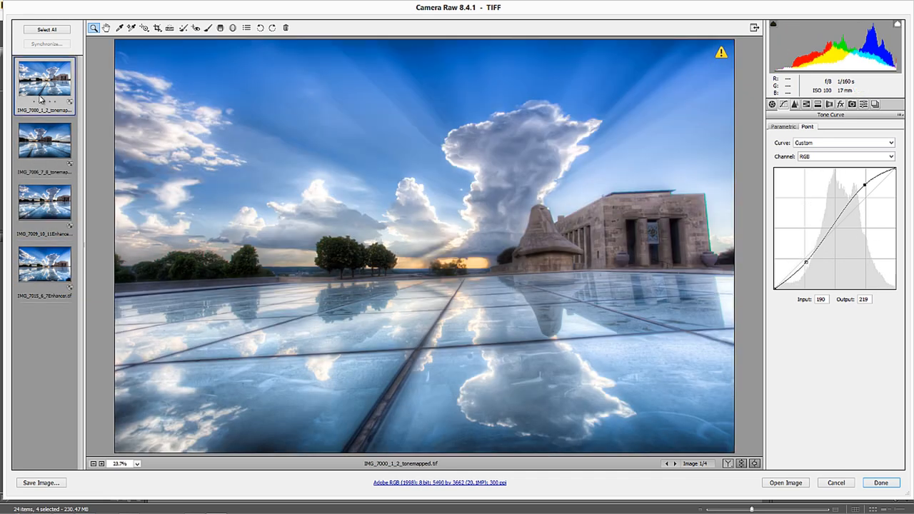